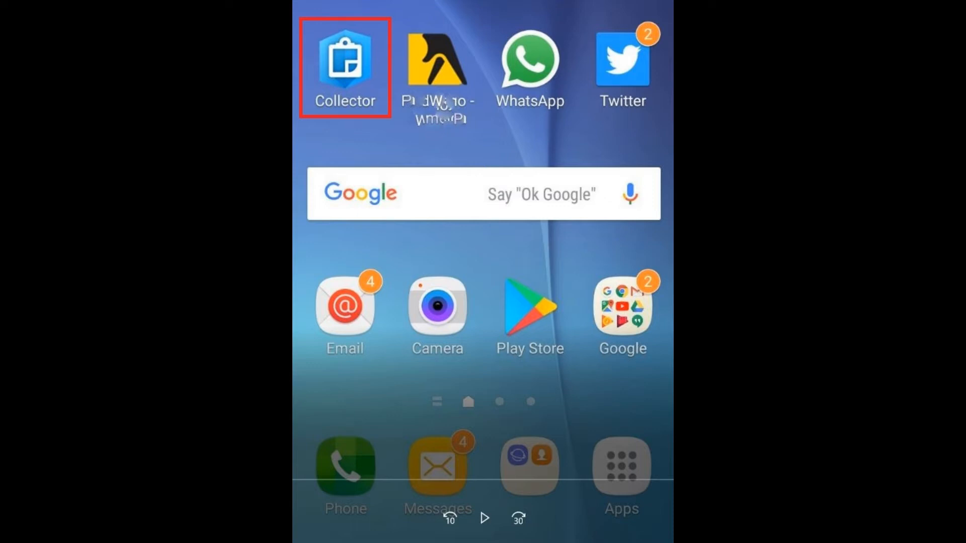
- Launch Collector and sign in to the ArcGIS Online account
left_click(344, 59)
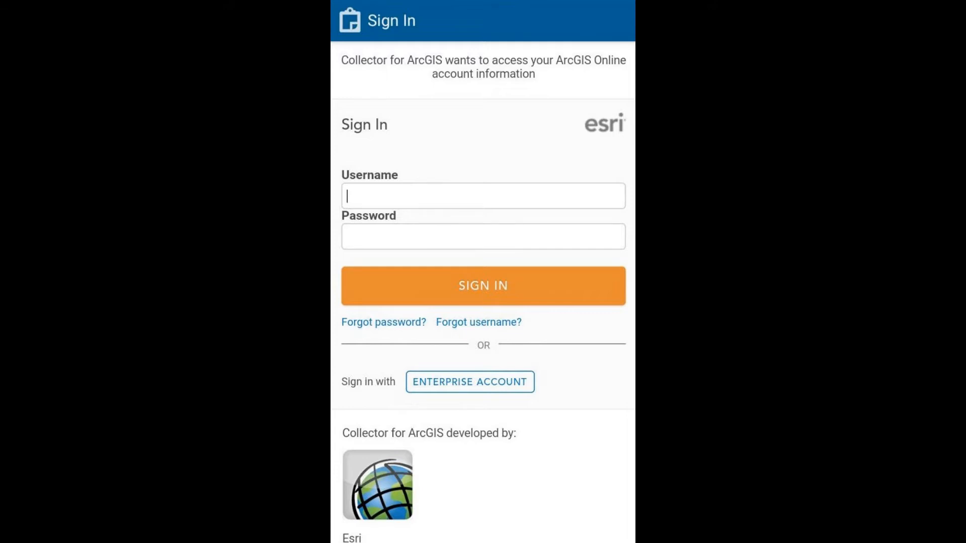
left_click(482, 285)
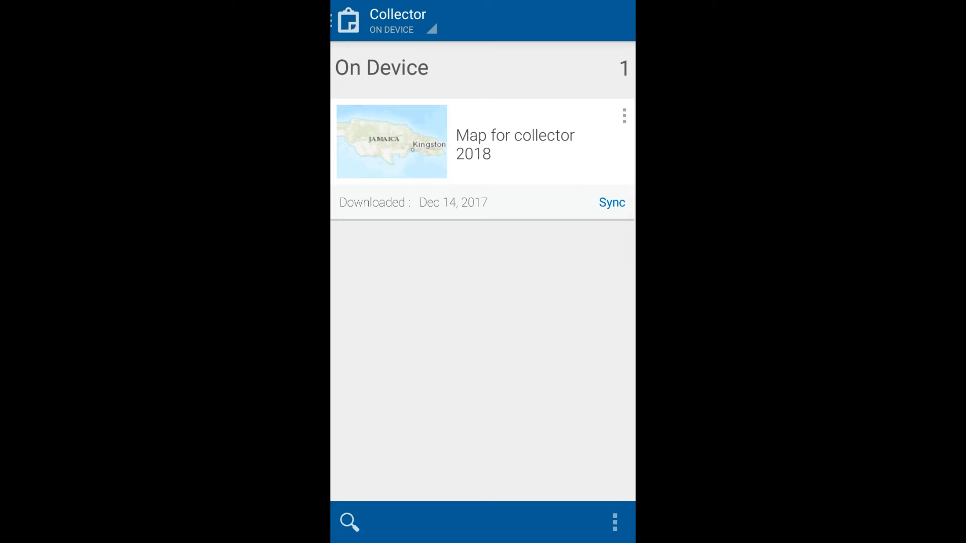
- Show all maps and browse the maps shared with the Field Team group
left_click(614, 522)
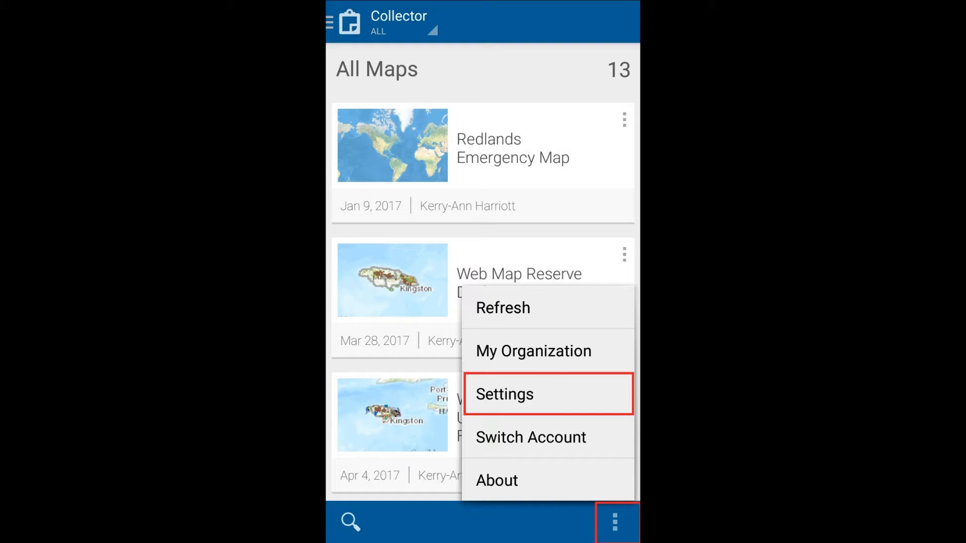
left_click(504, 394)
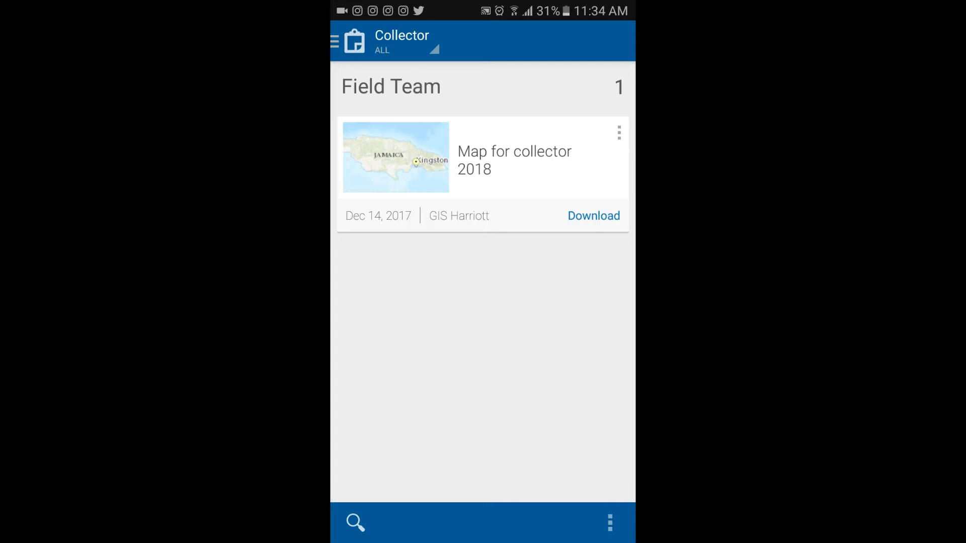
- Review the app settings, including collection options and 5 m location accuracy
left_click(610, 523)
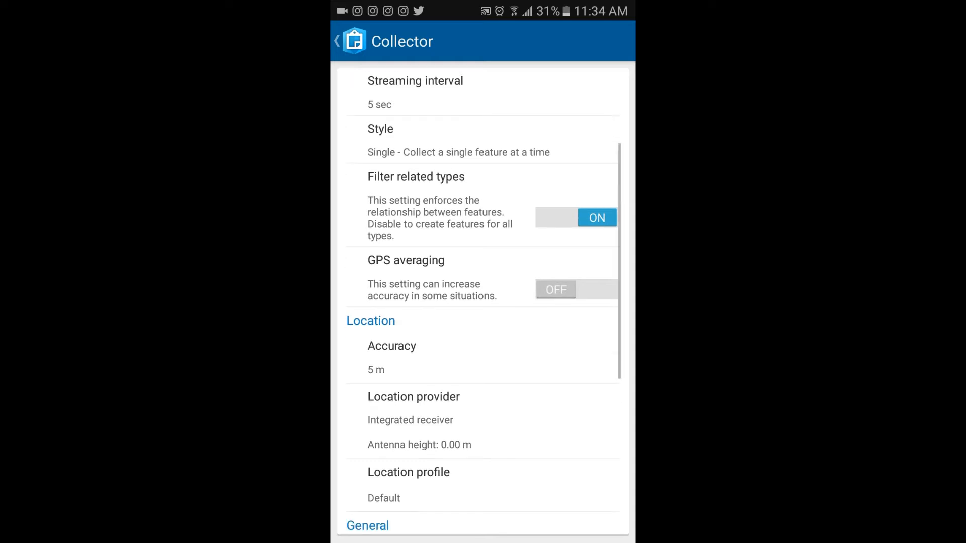
scroll("up", 3)
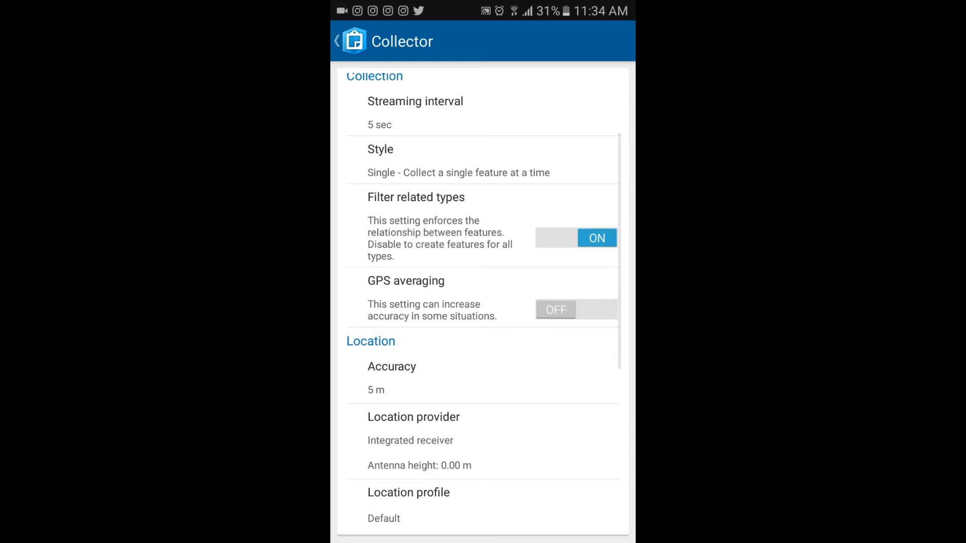
scroll("down", 3)
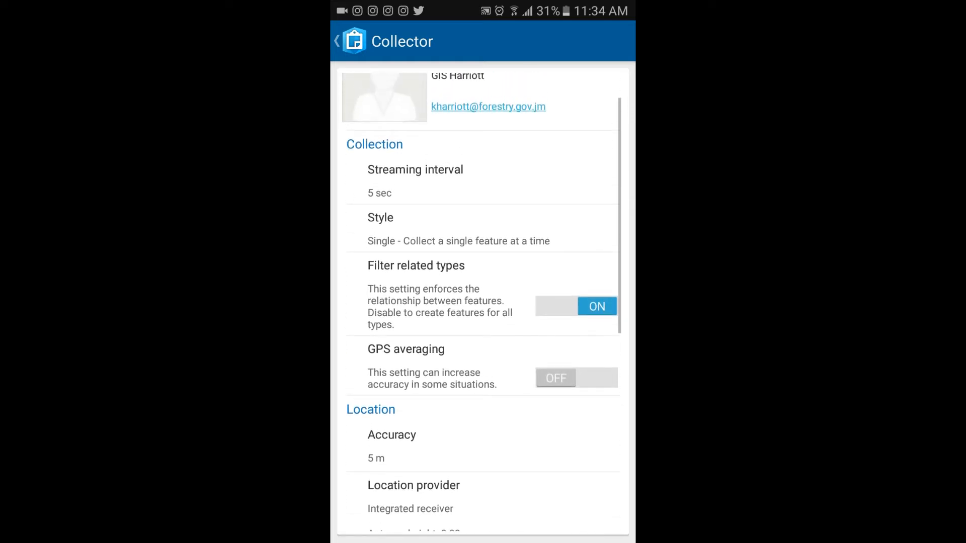
scroll("up", 3)
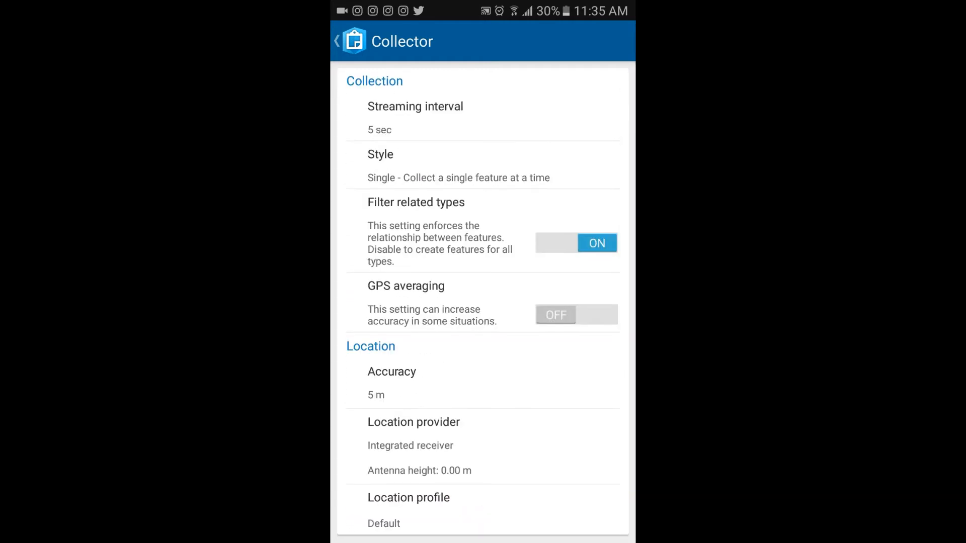
- Open Map for collector 2018 and zoom to the current location
left_click(337, 40)
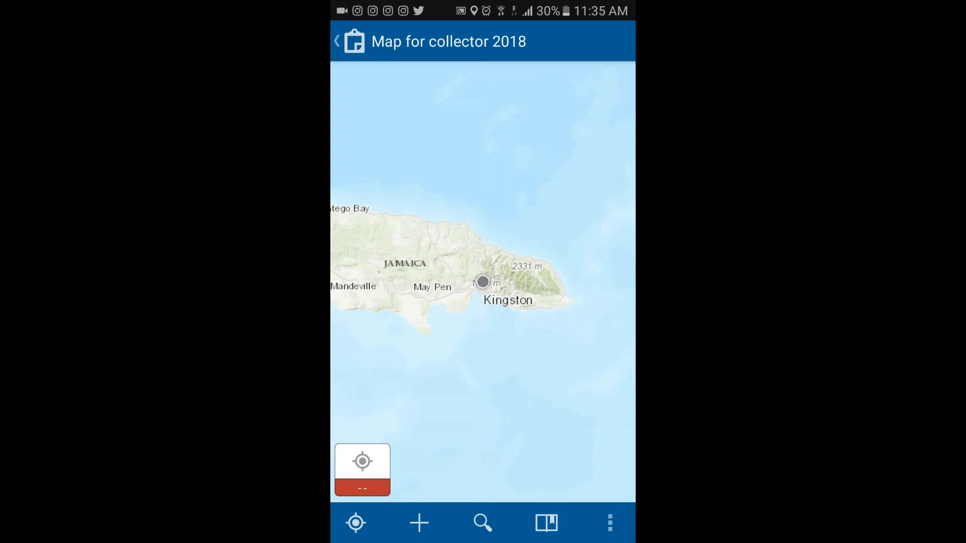
left_click(610, 524)
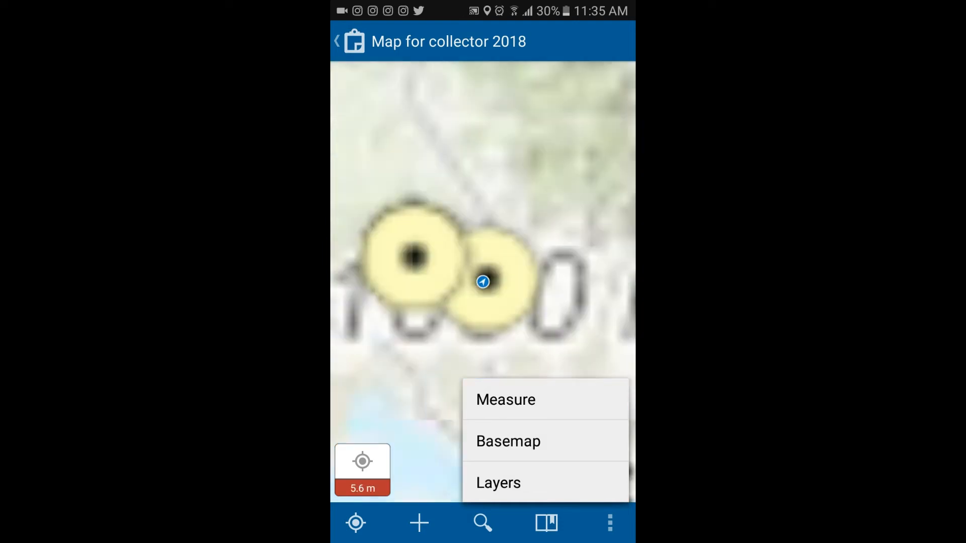
- Switch the basemap to Light Gray Canvas from the map tools
left_click(507, 441)
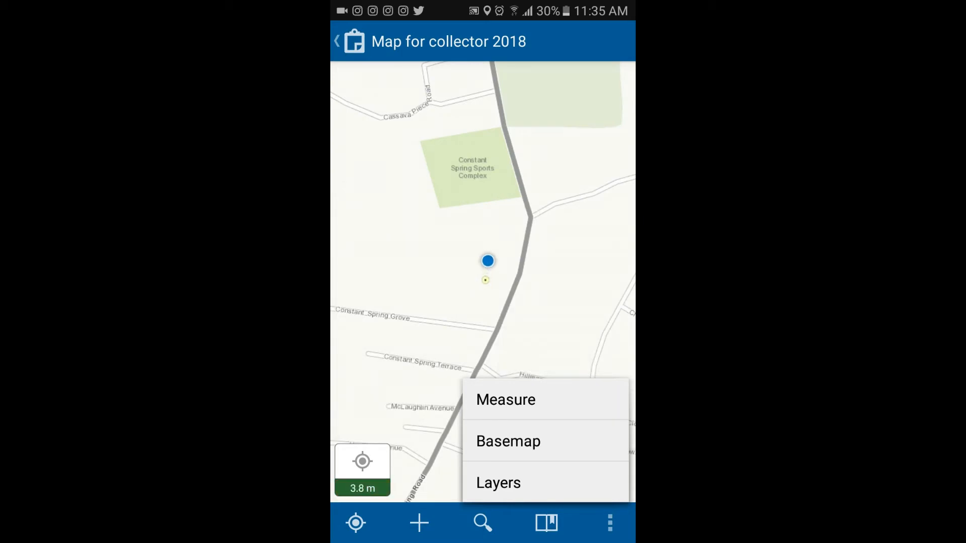
left_click(507, 441)
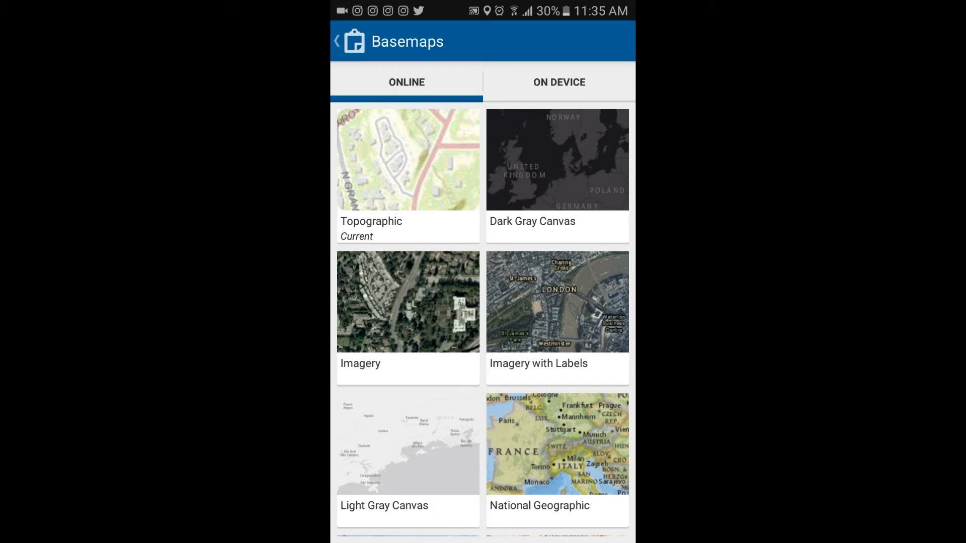
scroll("down", 3)
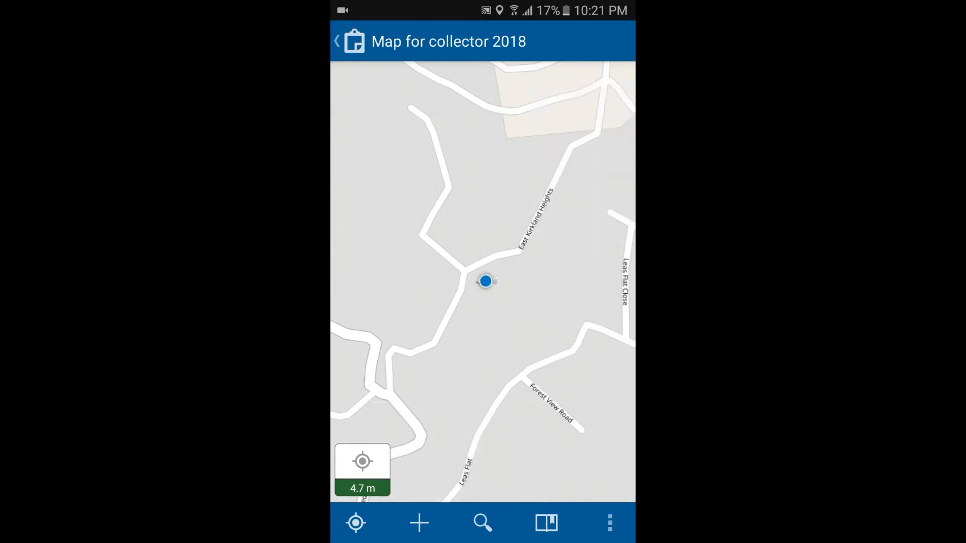
- Start the Measure tool and choose between distance and area measuring
left_click(609, 523)
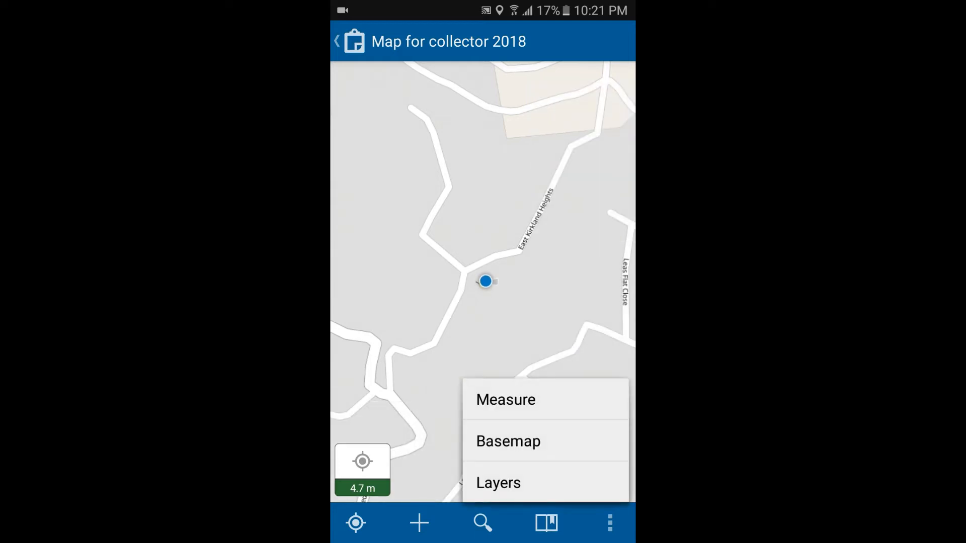
left_click(505, 400)
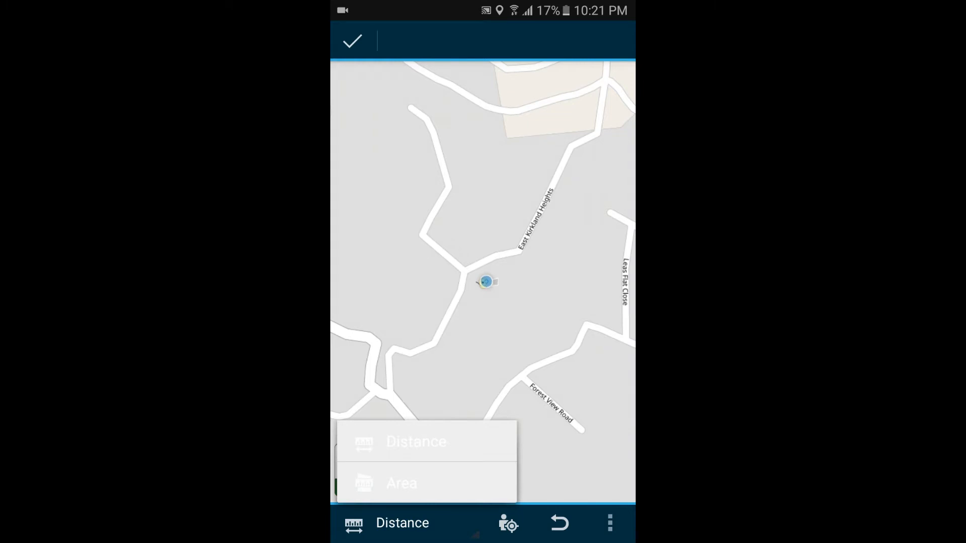
left_click(401, 484)
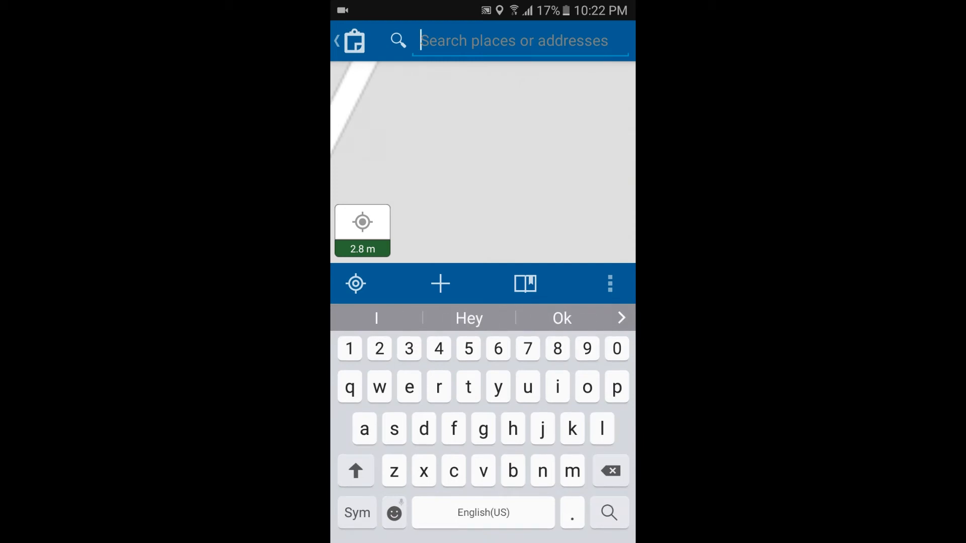
- Search for 'belvedere, st. andrew' and show the first result on the map
type("belvedere")
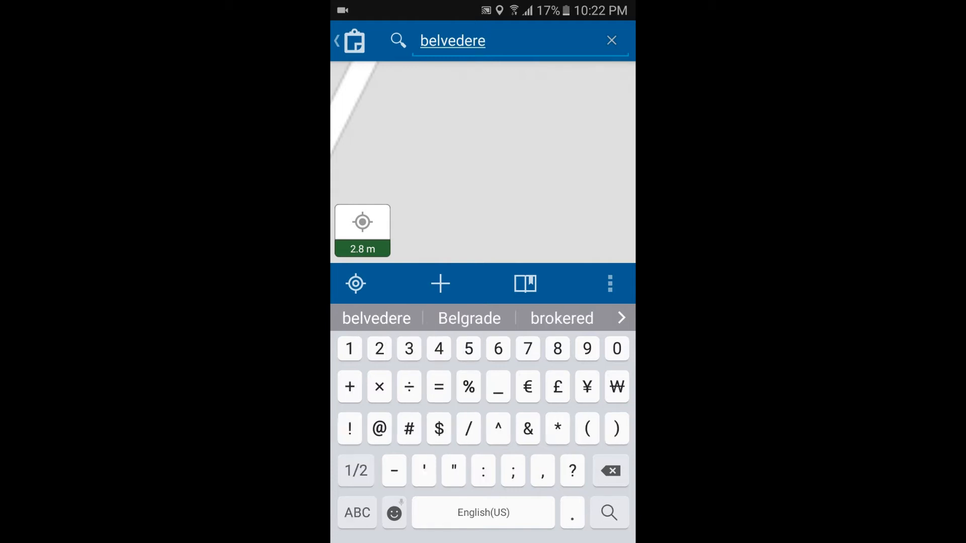
type(", s")
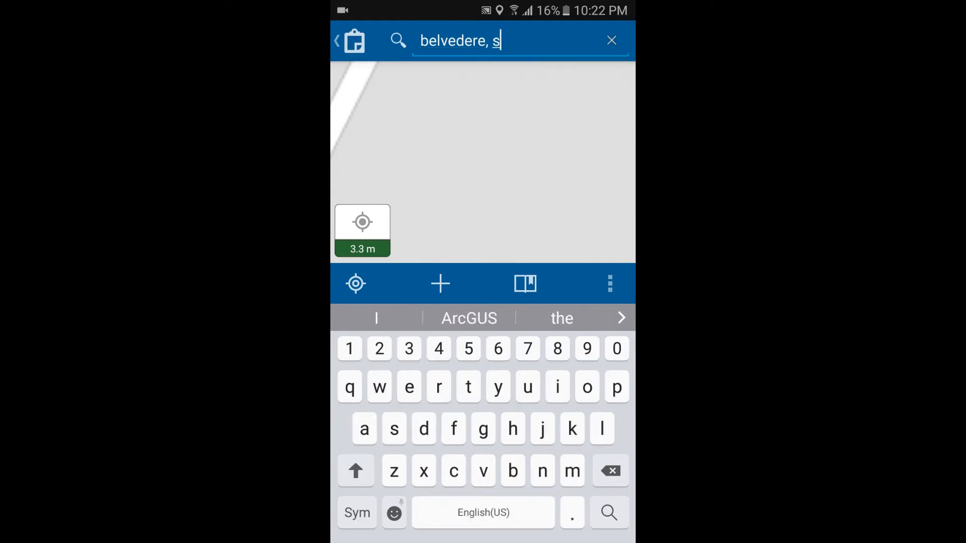
type("t. andrew")
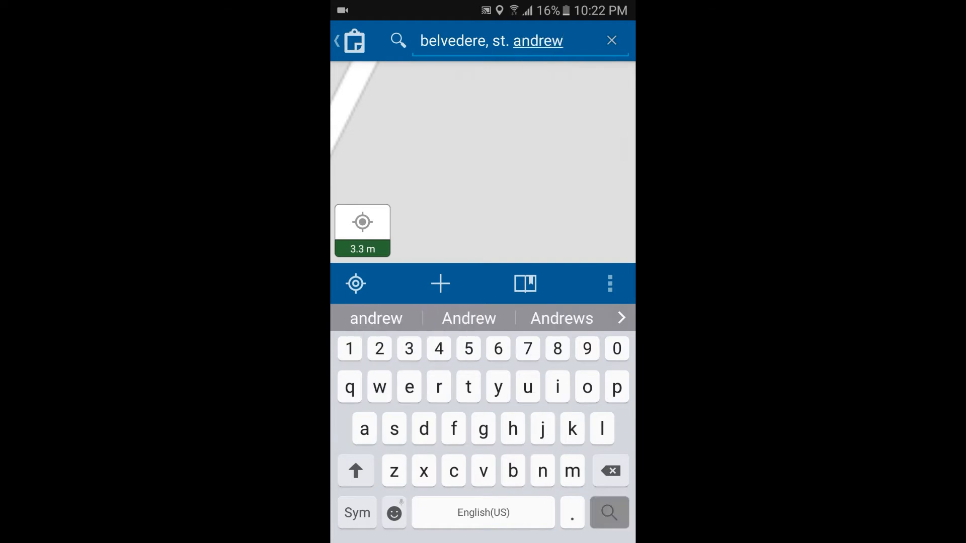
left_click(608, 512)
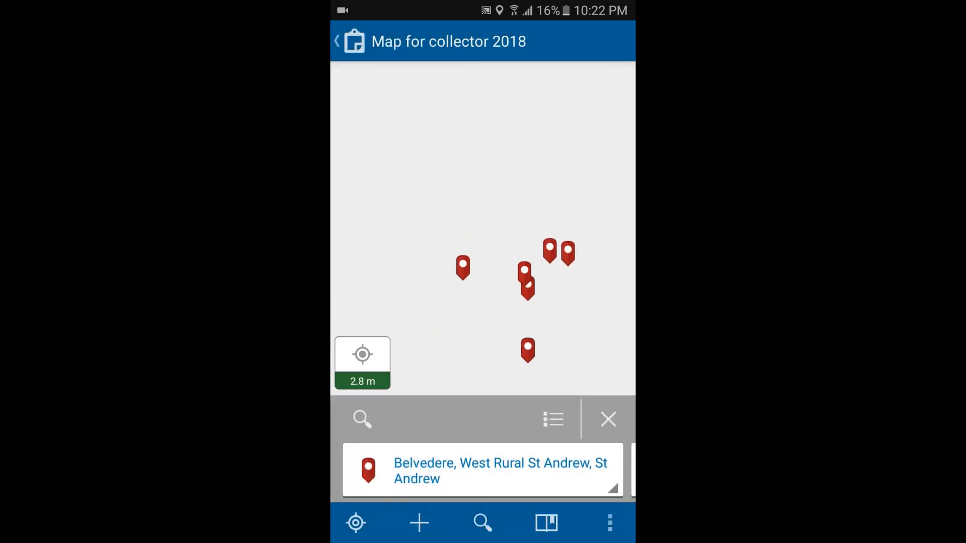
left_click(482, 470)
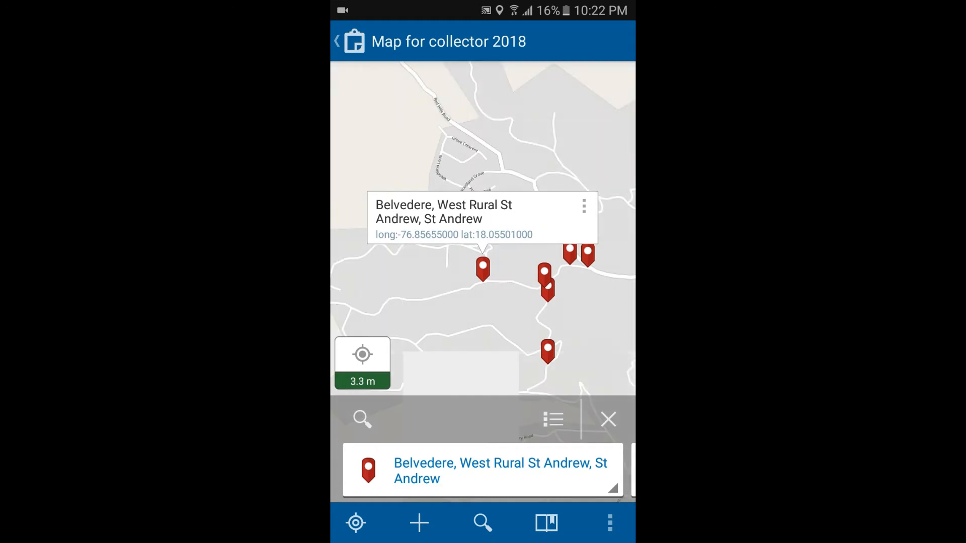
- Get directions to the found place and accept the routing disclaimer
left_click(582, 206)
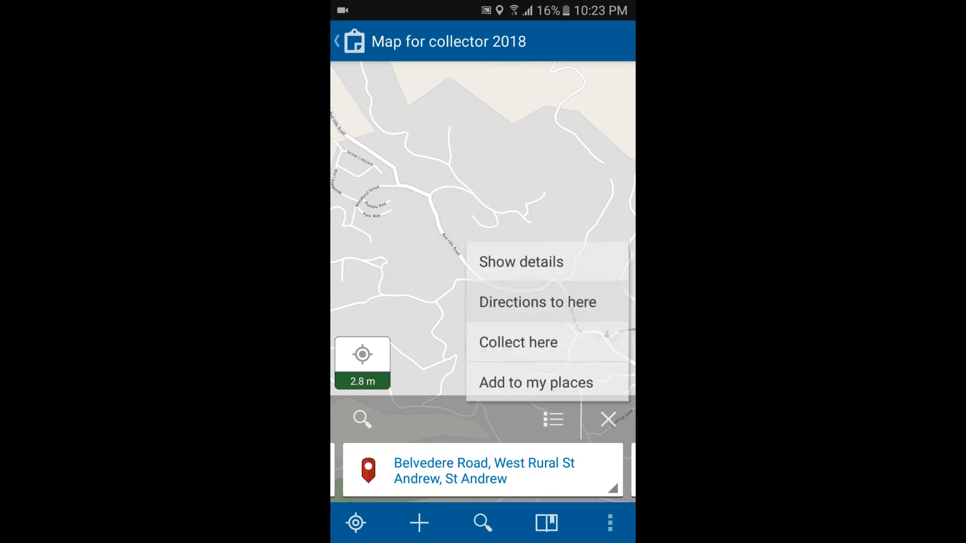
left_click(537, 302)
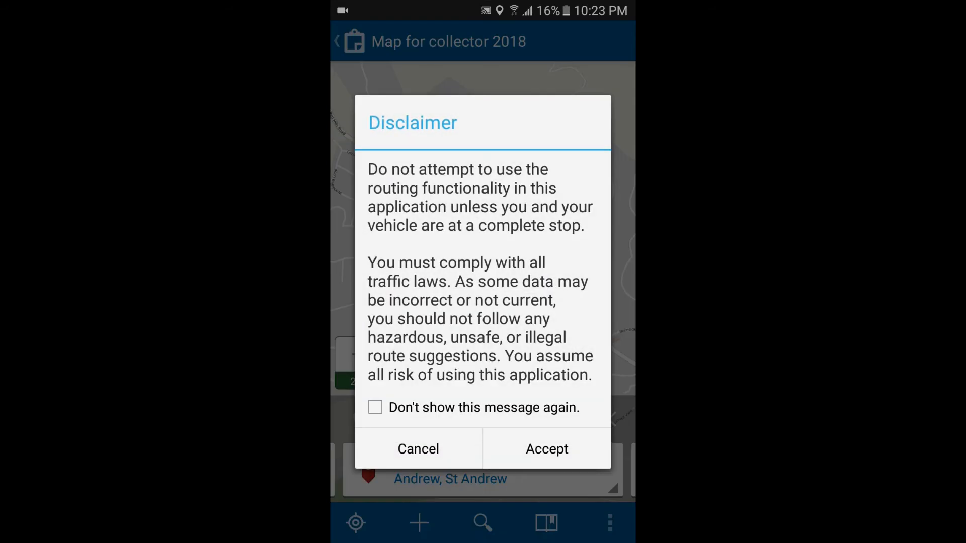
left_click(545, 449)
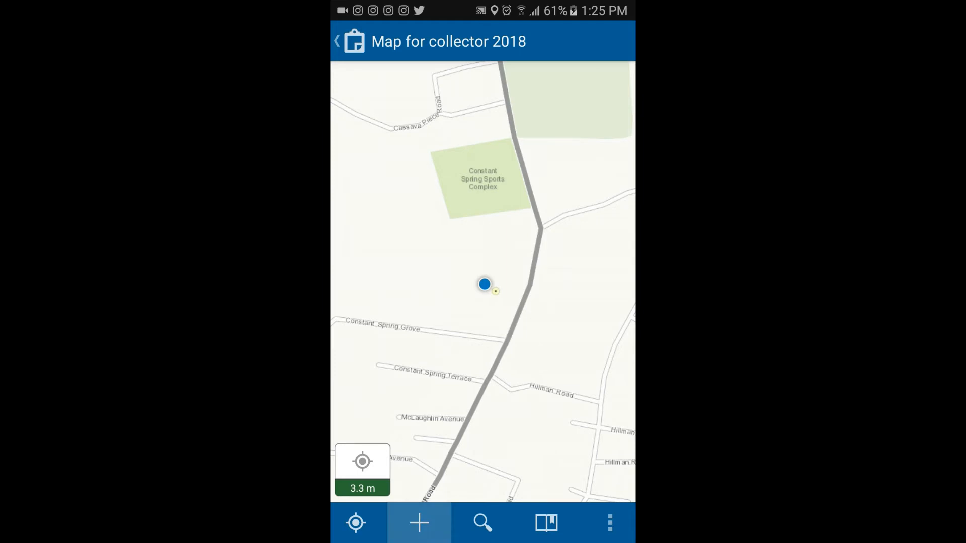
- Start collecting a new Utility Pole feature at the current location
left_click(419, 523)
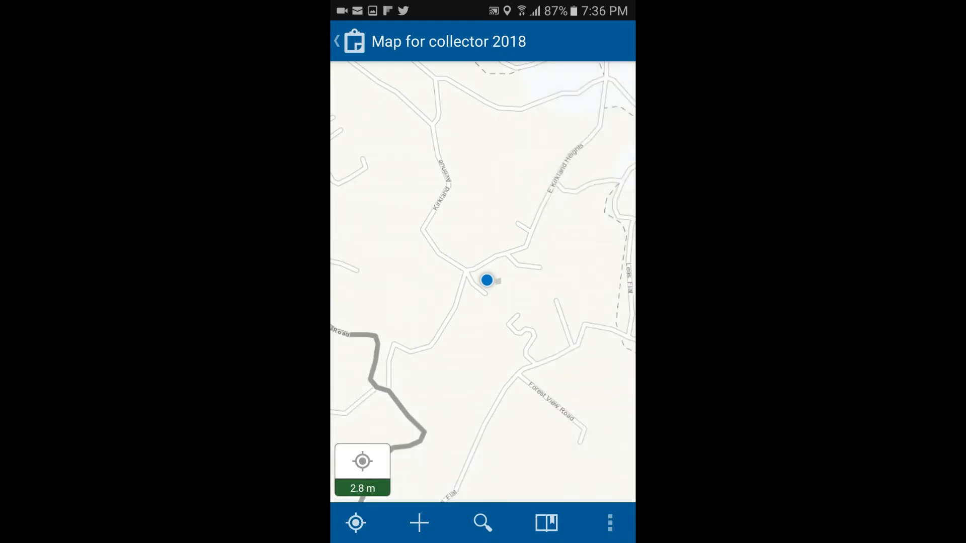
left_click(418, 523)
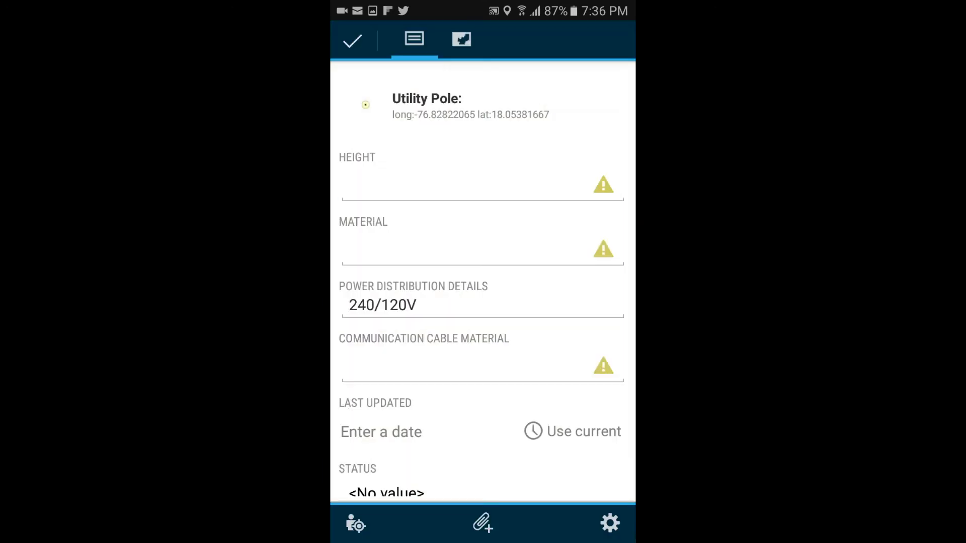
- Set the pole height to 40 and material to Wood
left_click(482, 185)
type("40")
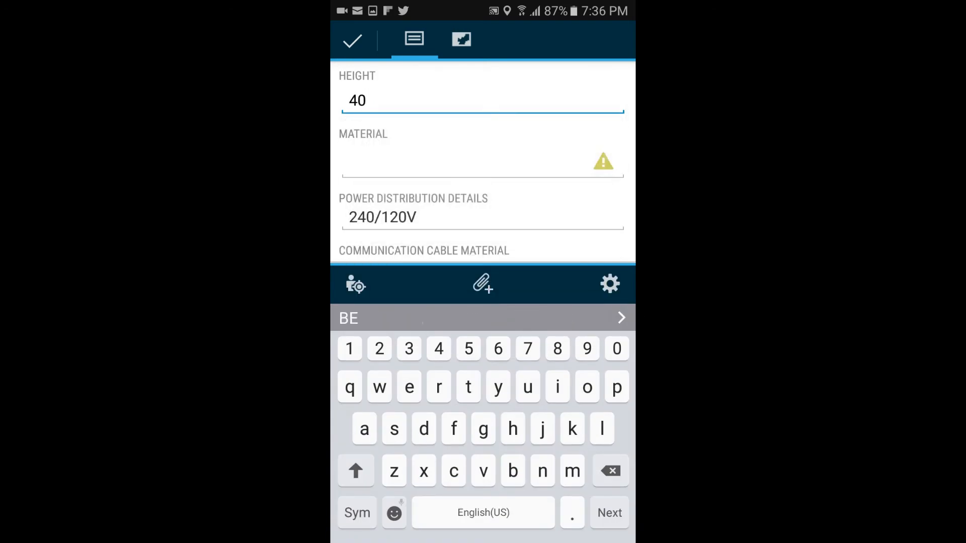
left_click(481, 160)
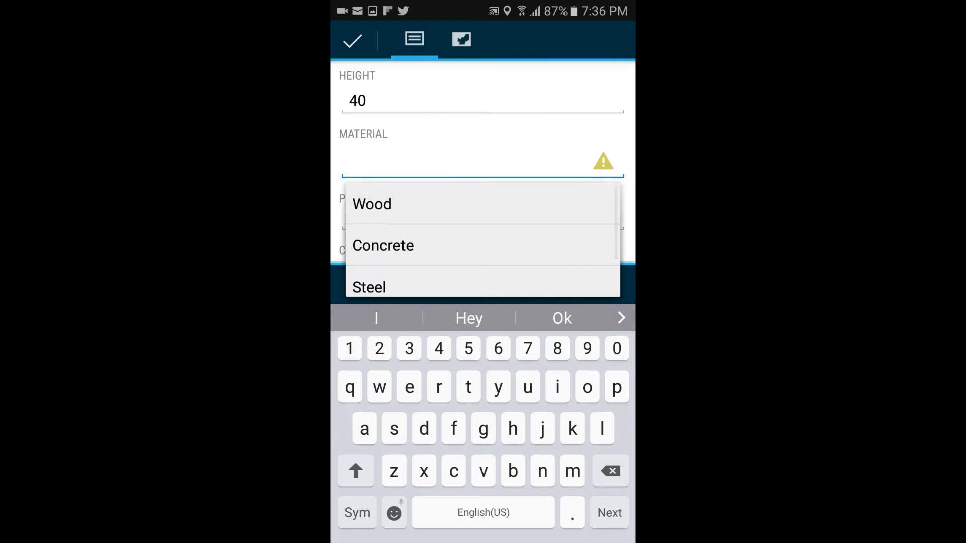
left_click(372, 204)
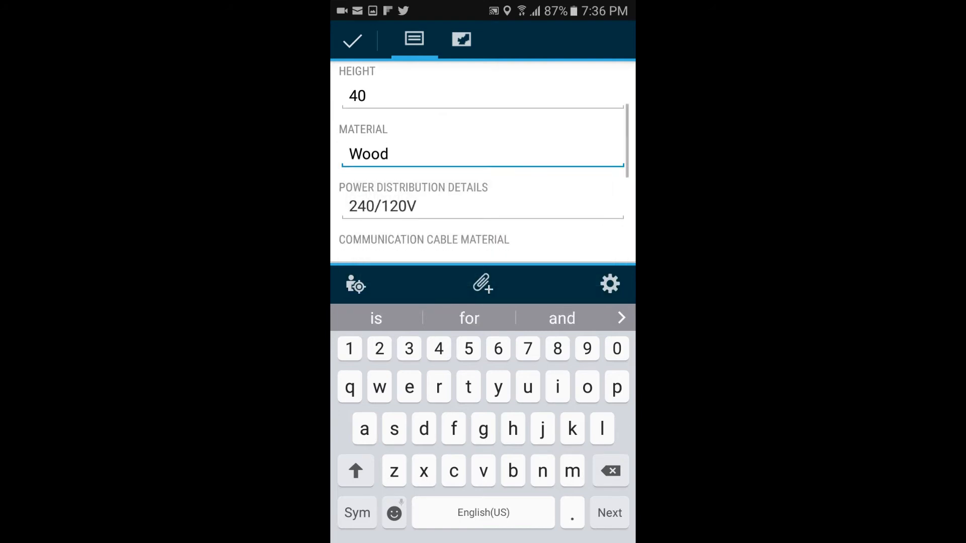
scroll("up", 3)
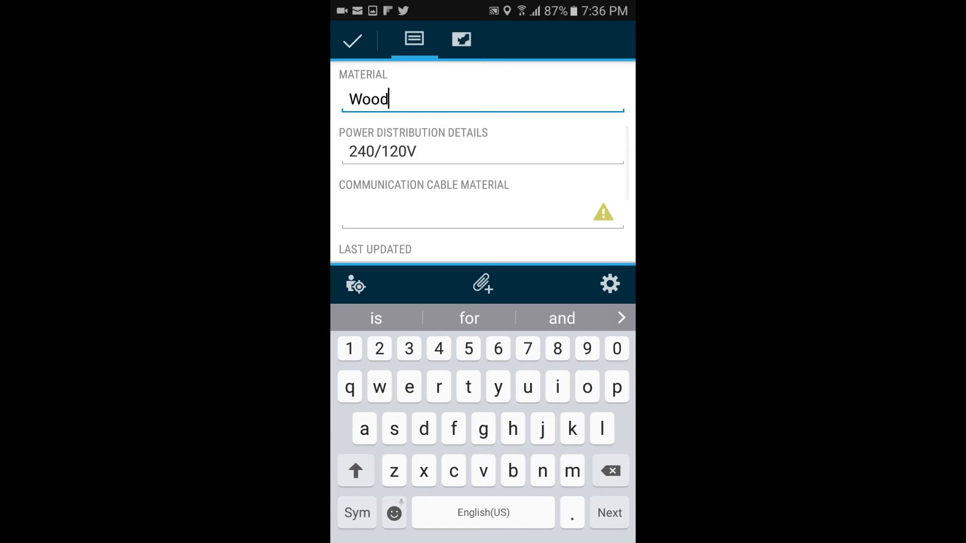
- Set cable material to Fiber optic and stamp Last Updated with the current time
left_click(482, 215)
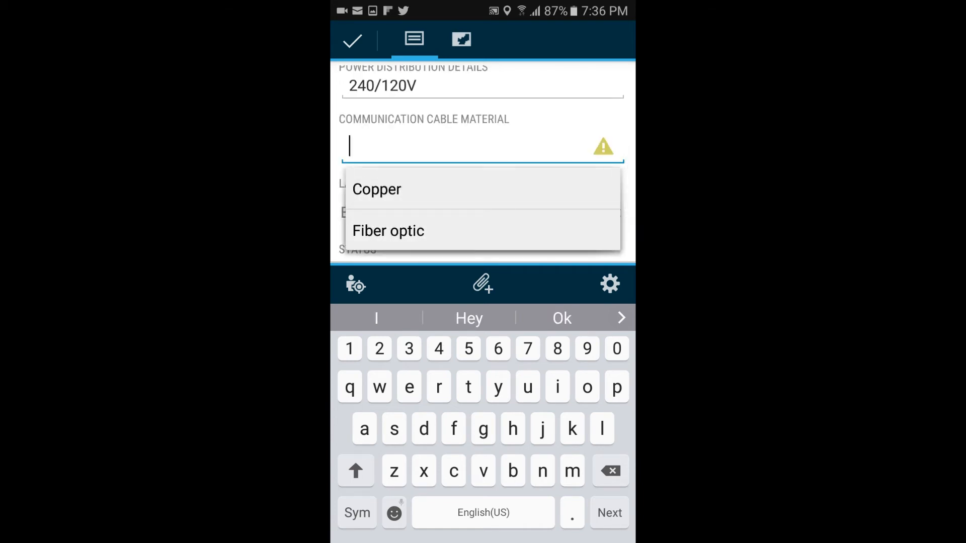
left_click(389, 231)
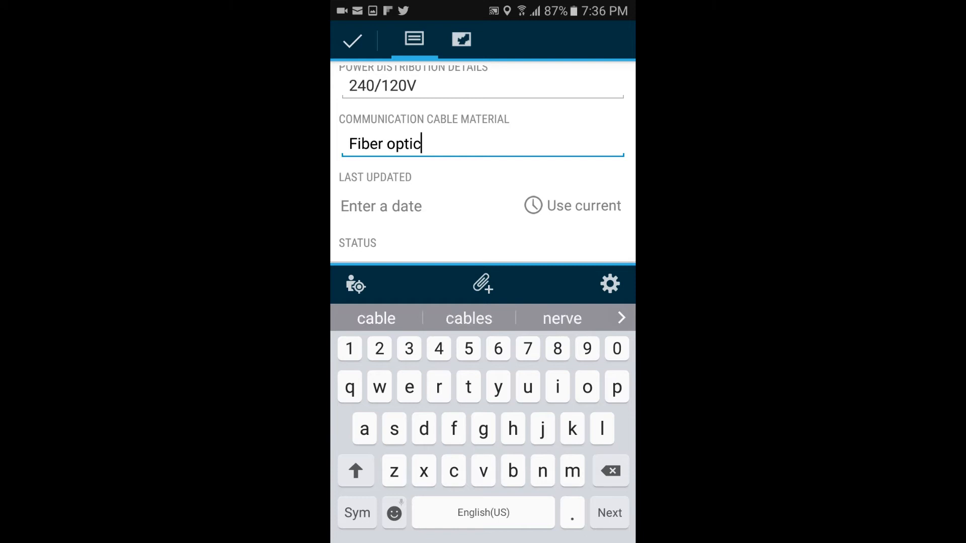
left_click(583, 206)
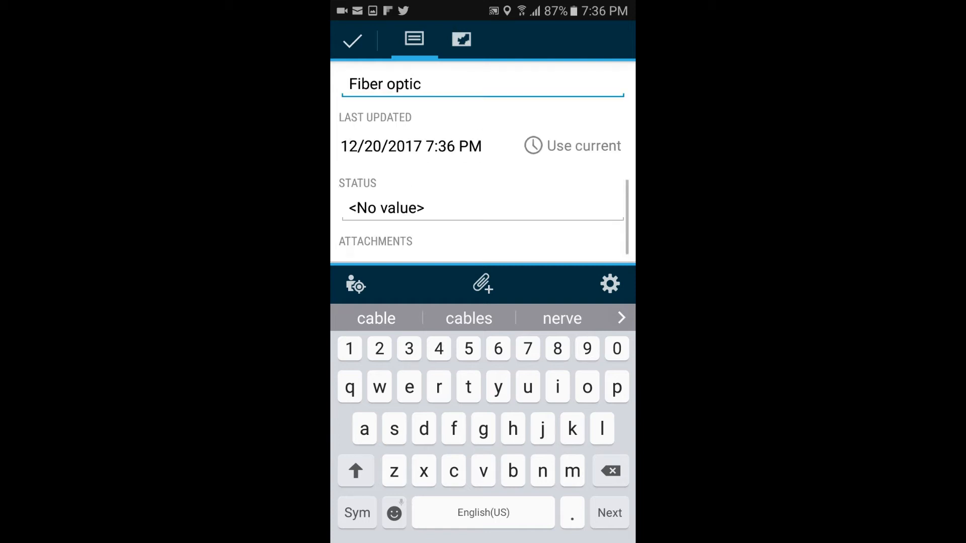
left_click(385, 207)
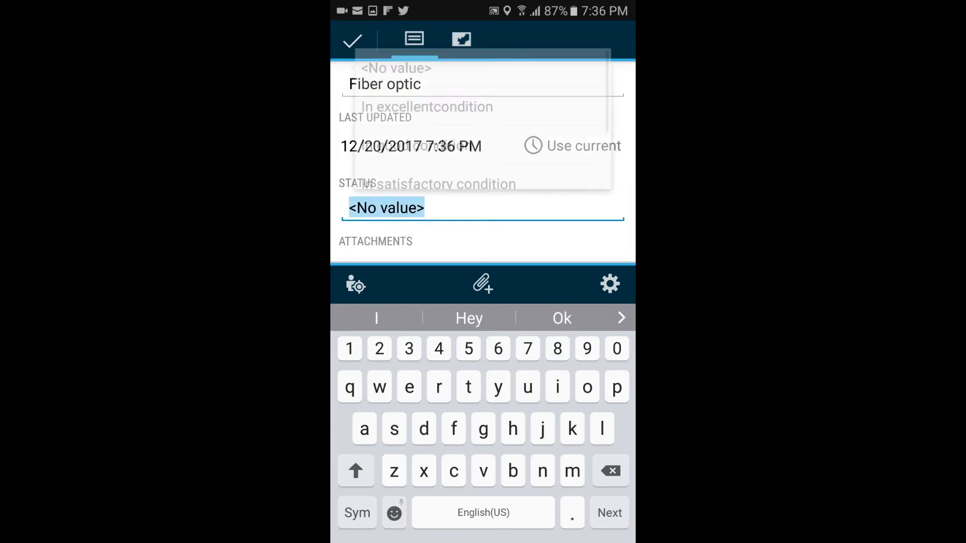
- Mark the pole In satisfactory condition, attach a photo and submit the record
left_click(385, 208)
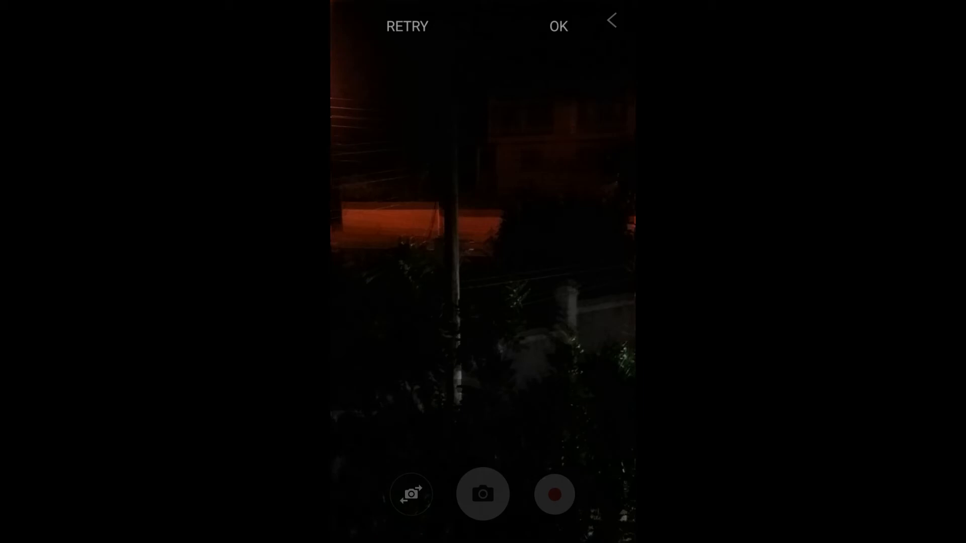
left_click(557, 26)
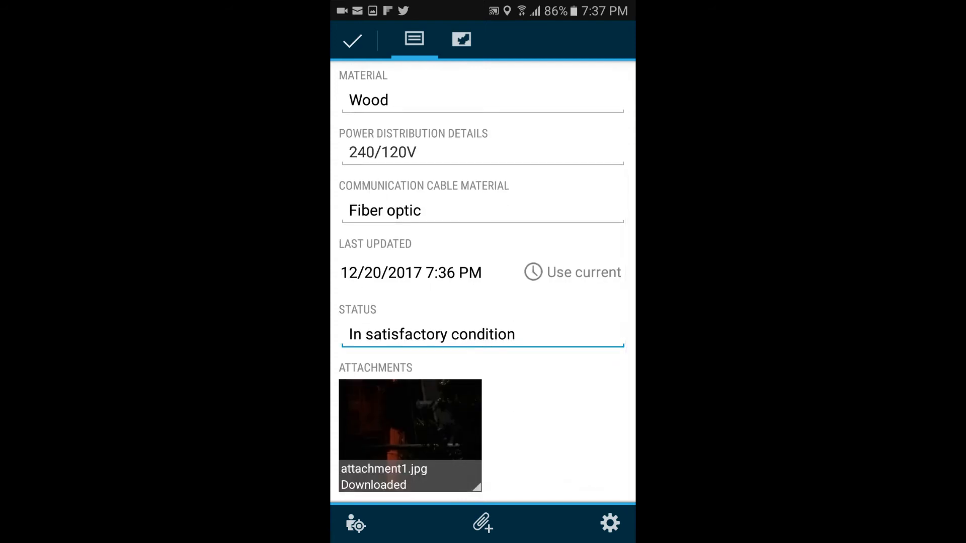
left_click(352, 39)
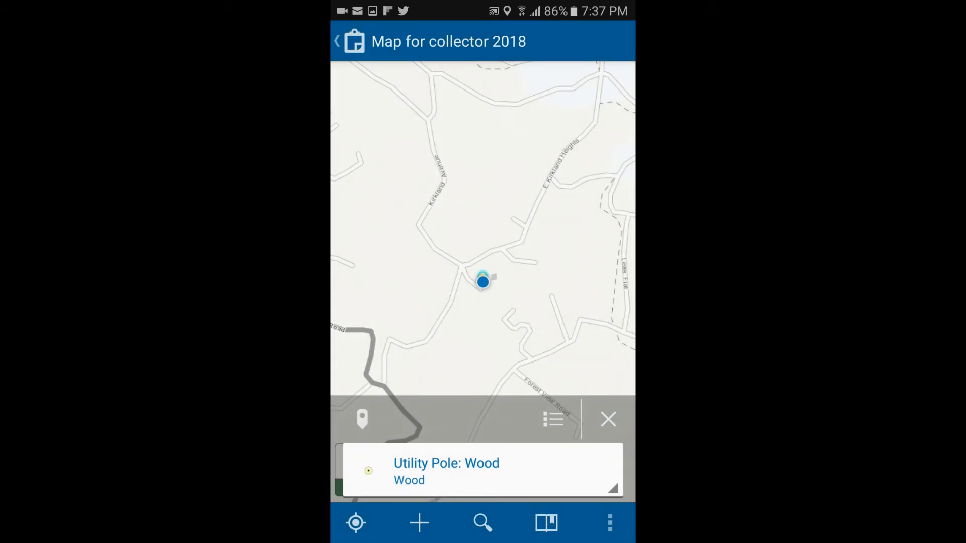
- Start a new Building with height 22, 2 stories and type Residential
left_click(355, 523)
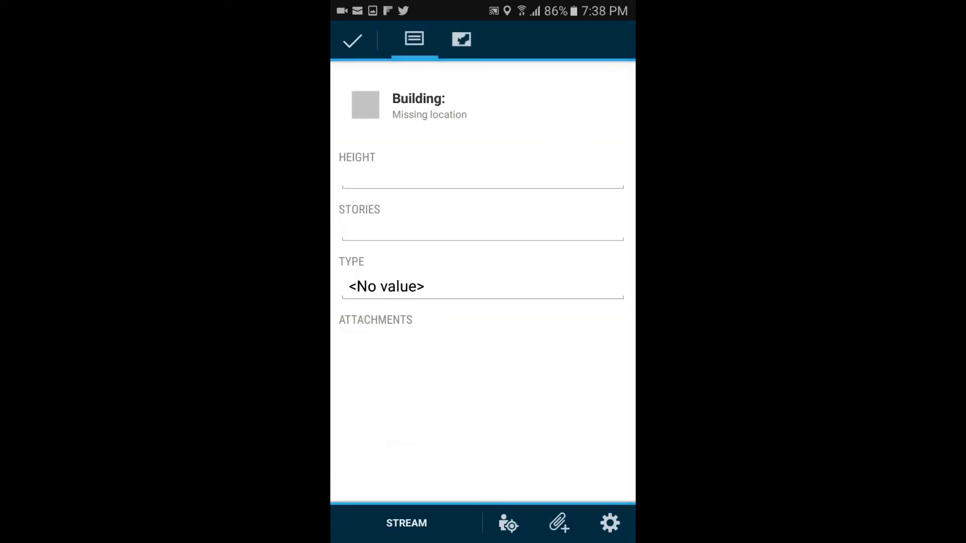
left_click(482, 187)
type("2")
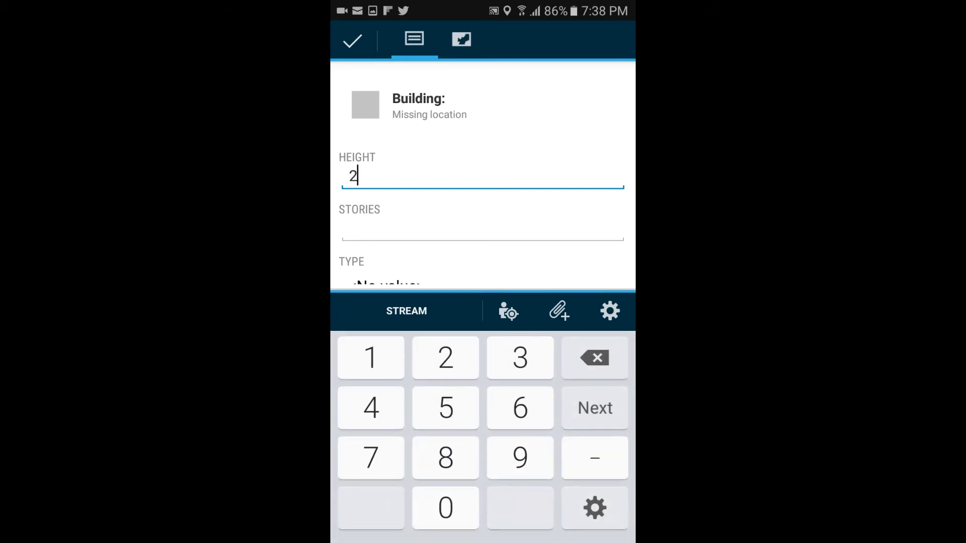
left_click(445, 358)
type("2")
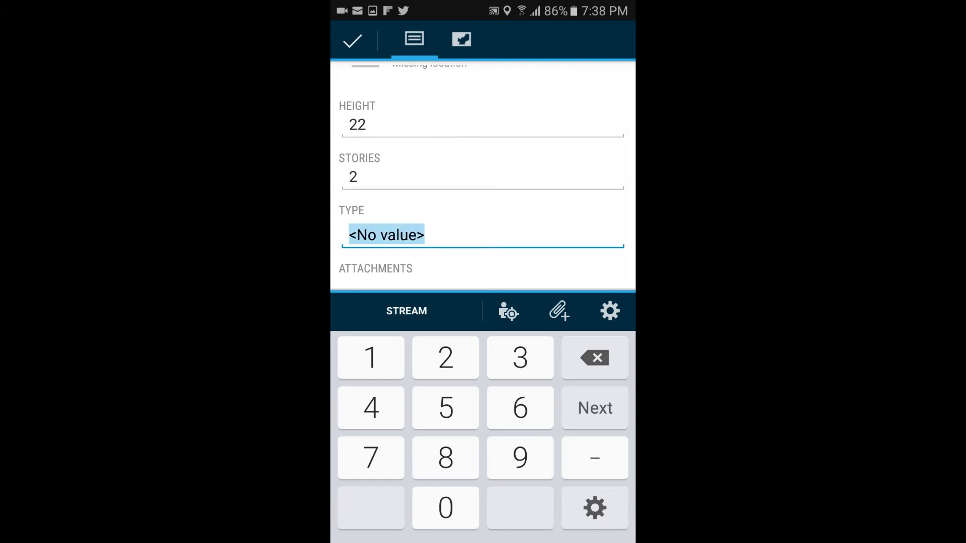
type("Residential")
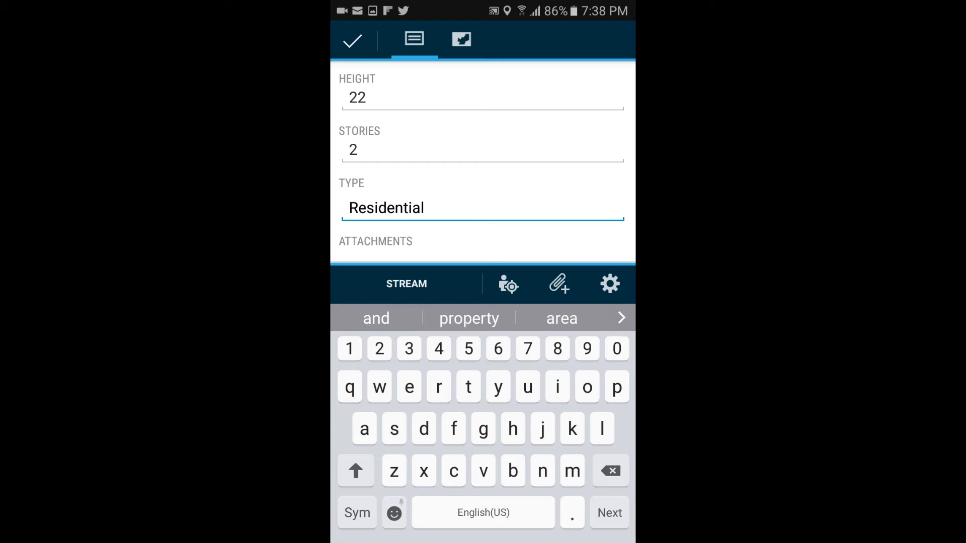
- Outline the building footprint near the location, return to the maps list and start taking the map offline
left_click(461, 40)
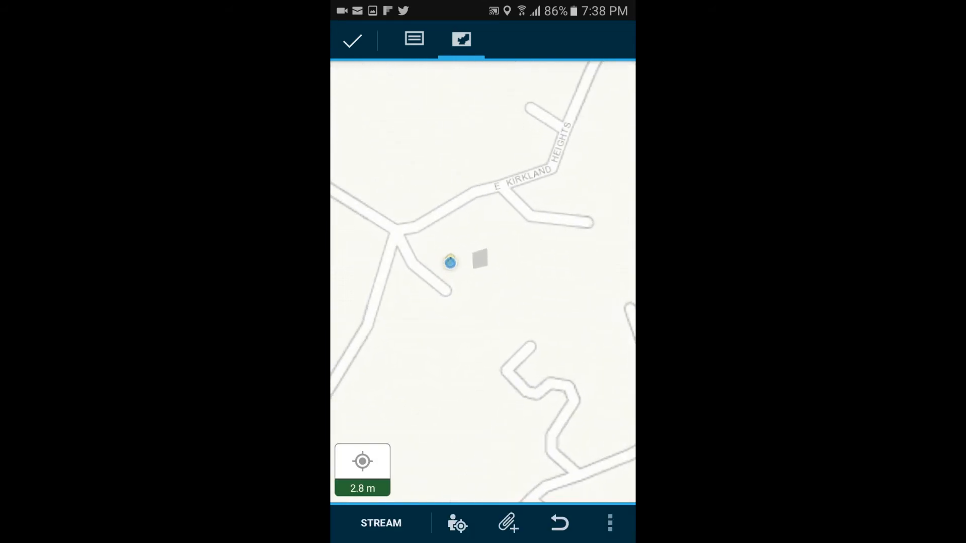
left_click(480, 272)
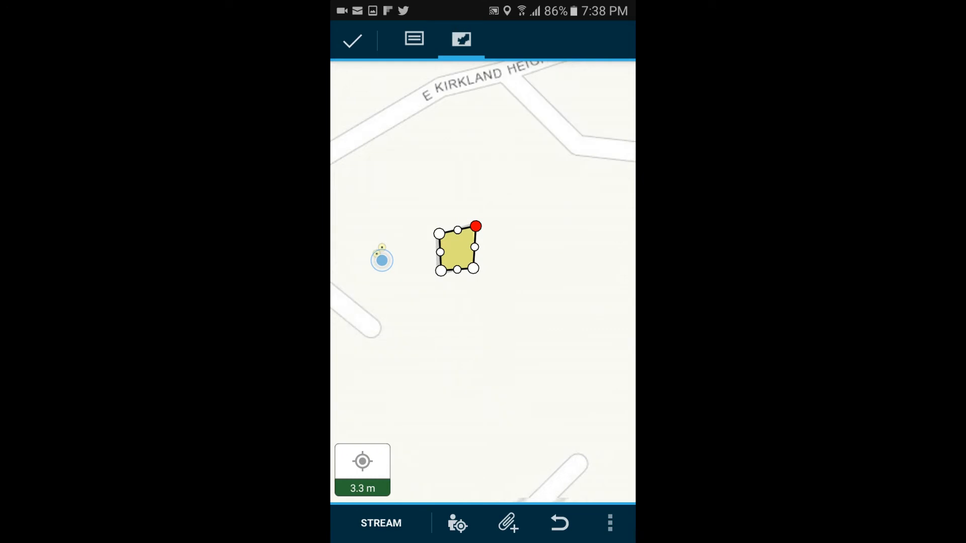
left_click(352, 39)
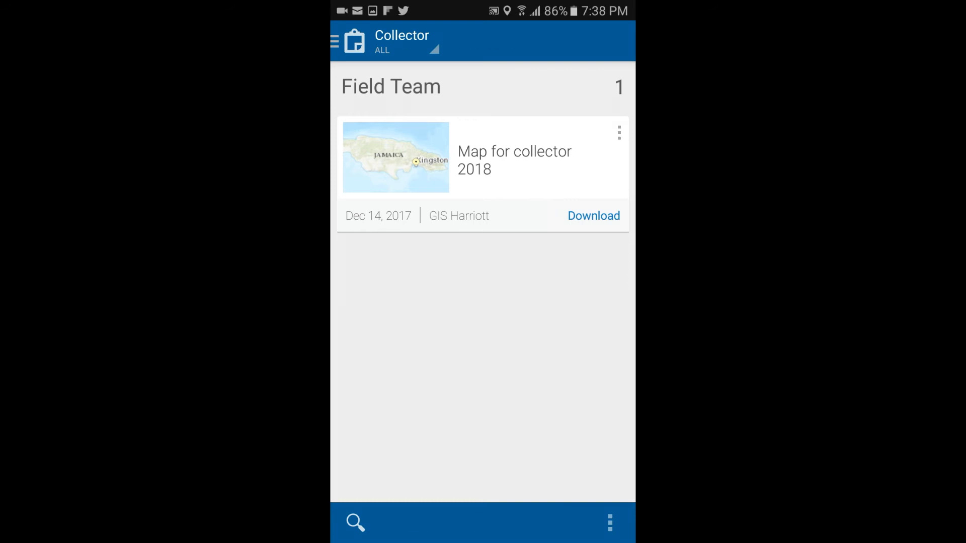
left_click(594, 216)
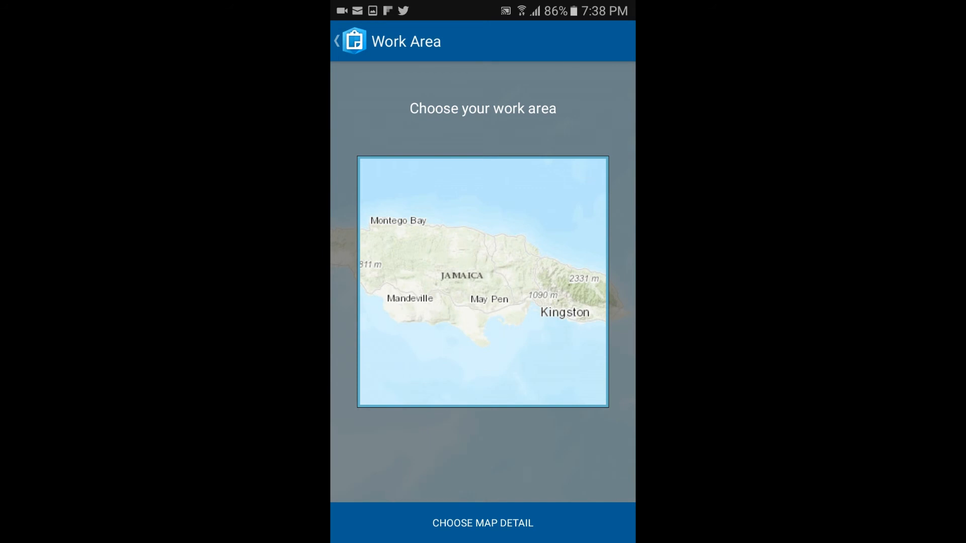
- Choose the 6MB metro-level map detail and download the offline area
left_click(481, 523)
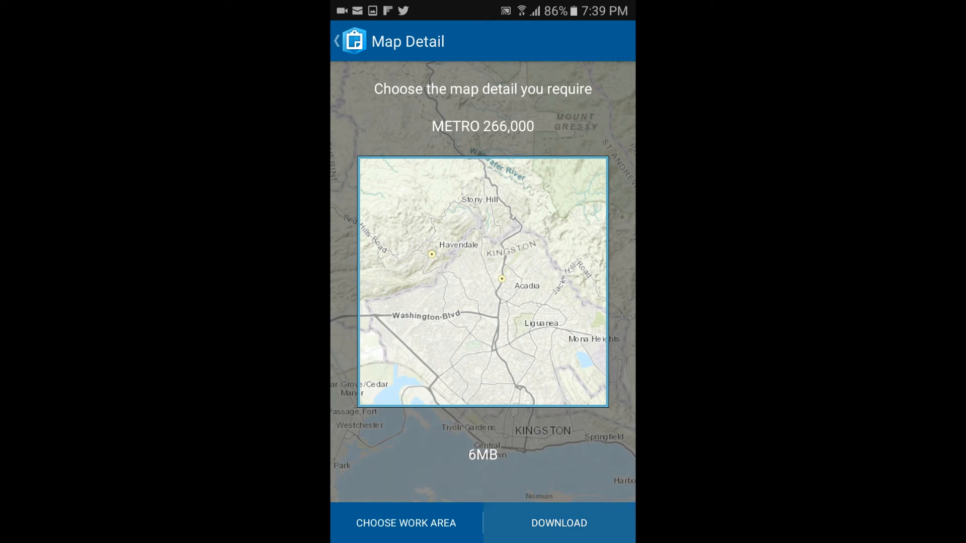
left_click(558, 523)
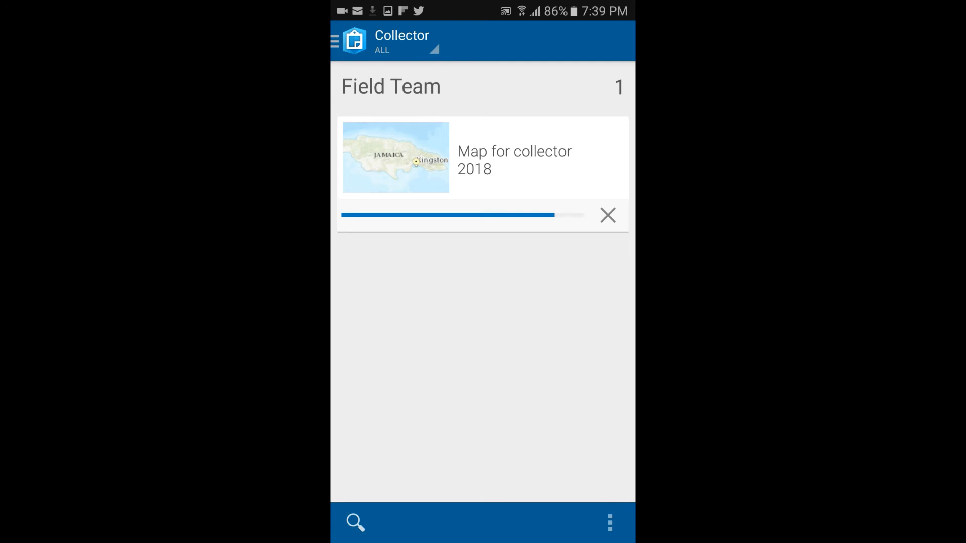
- Load the downloaded offline Map for collector 2018 from the On Device list, showing Jamaica
left_click(482, 158)
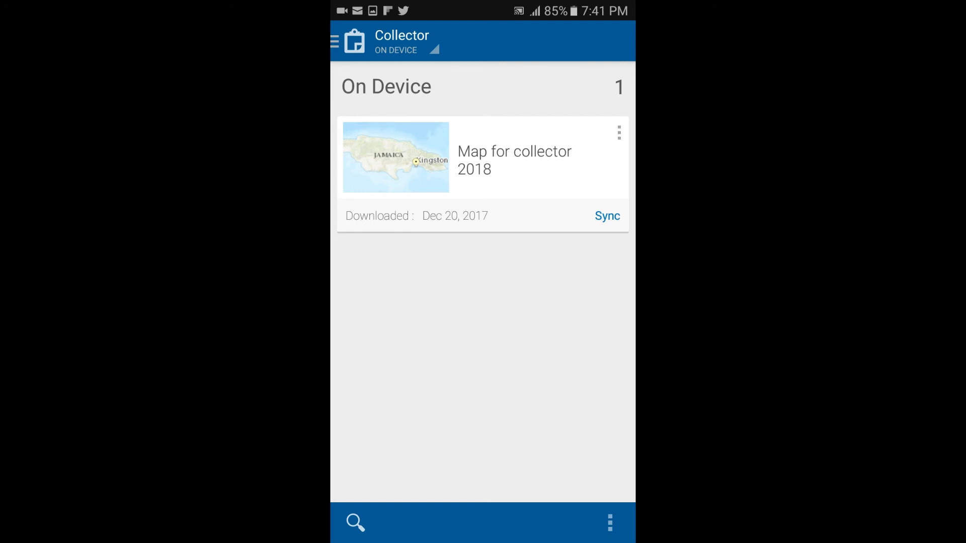
left_click(483, 157)
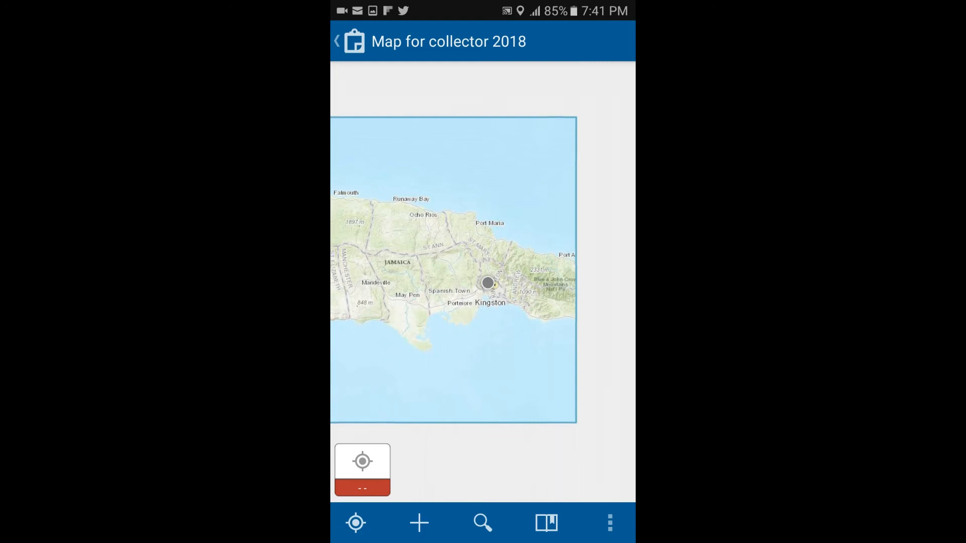
- Zoom to the GPS location and start a new Utility Pole feature there
left_click(361, 462)
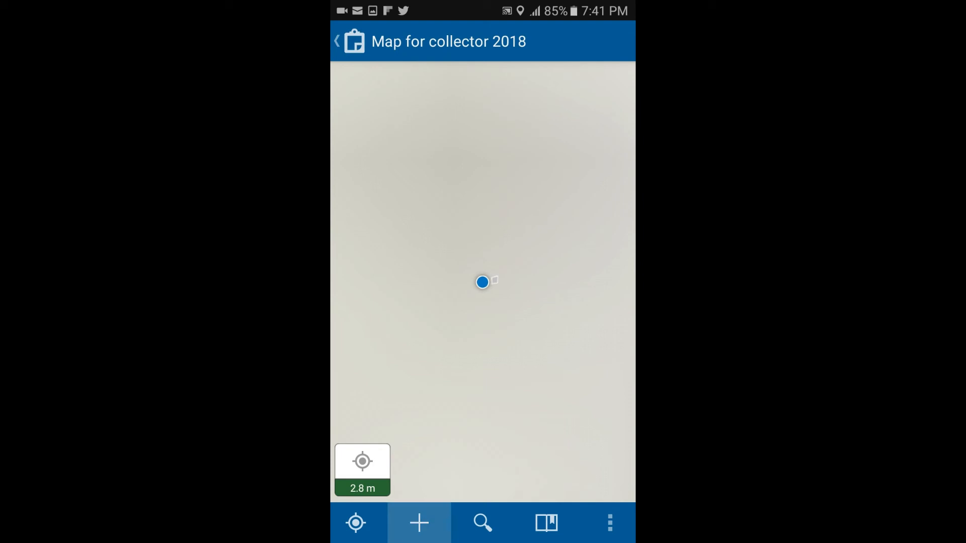
left_click(418, 523)
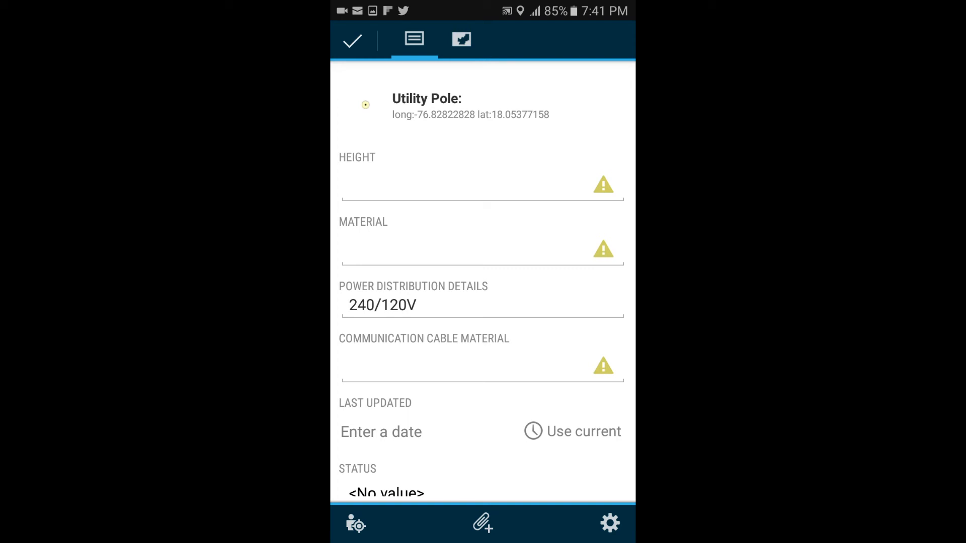
- Set pole height 70, material Wood and communication cable material Copper
left_click(481, 185)
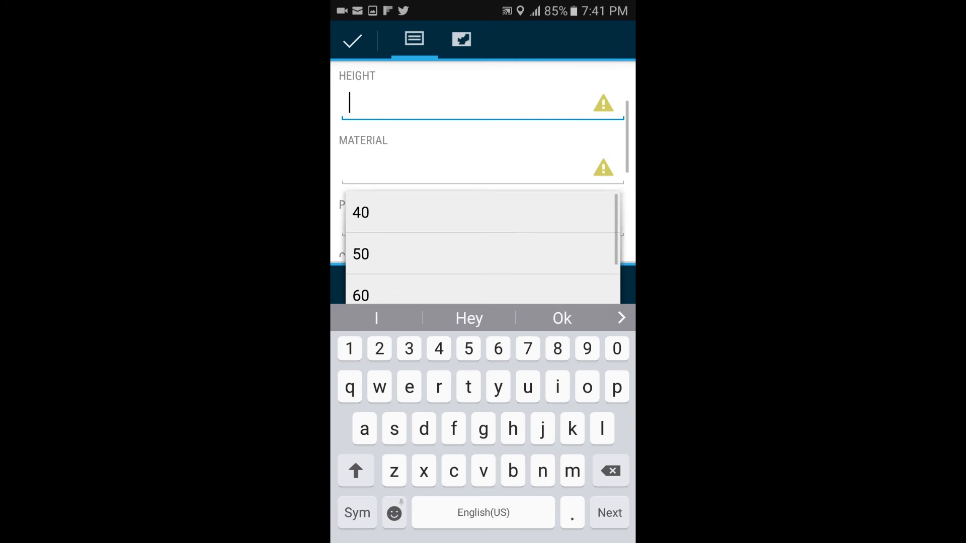
scroll("down", 3)
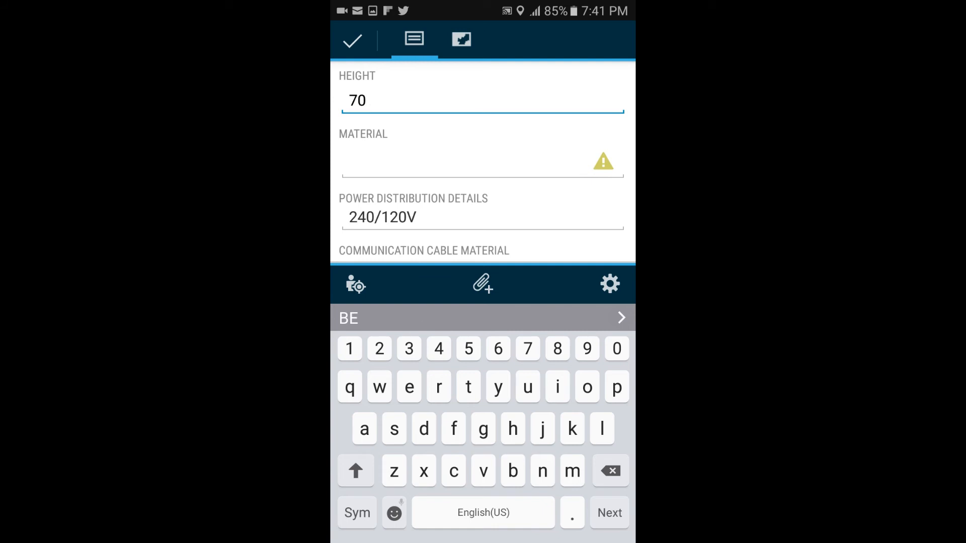
left_click(482, 161)
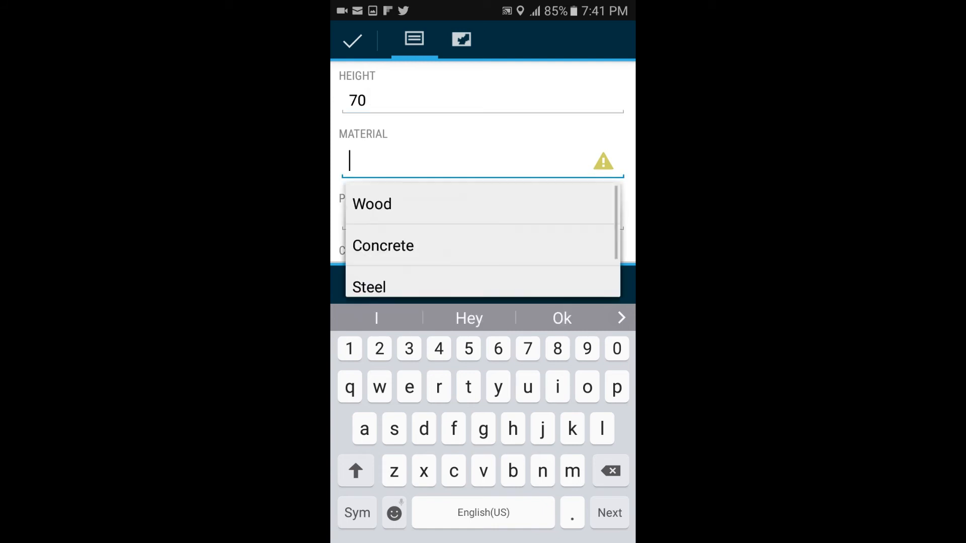
left_click(382, 245)
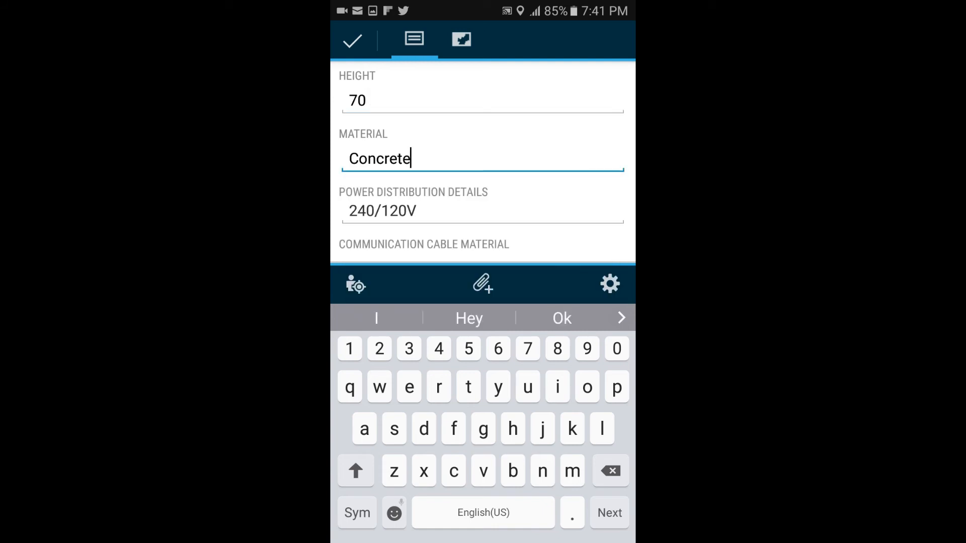
type("Wood")
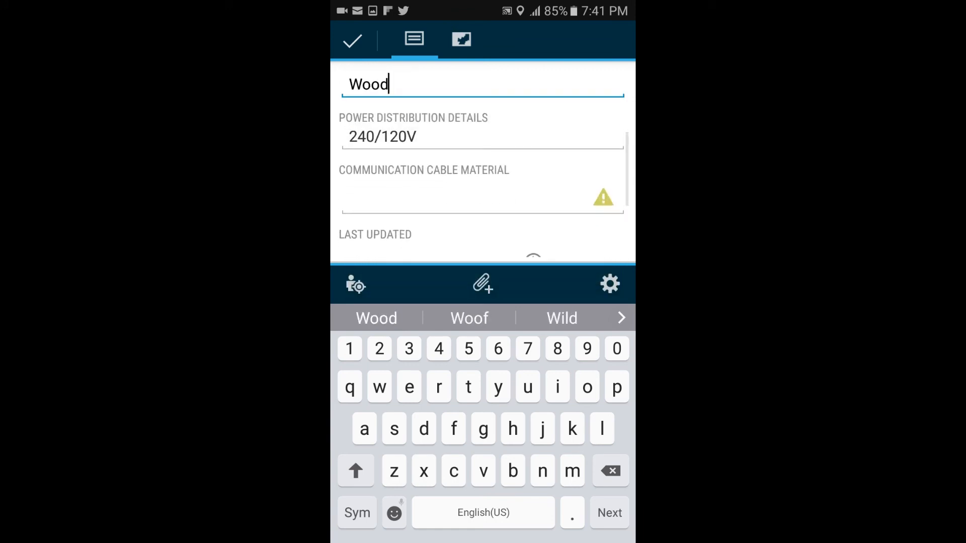
left_click(481, 203)
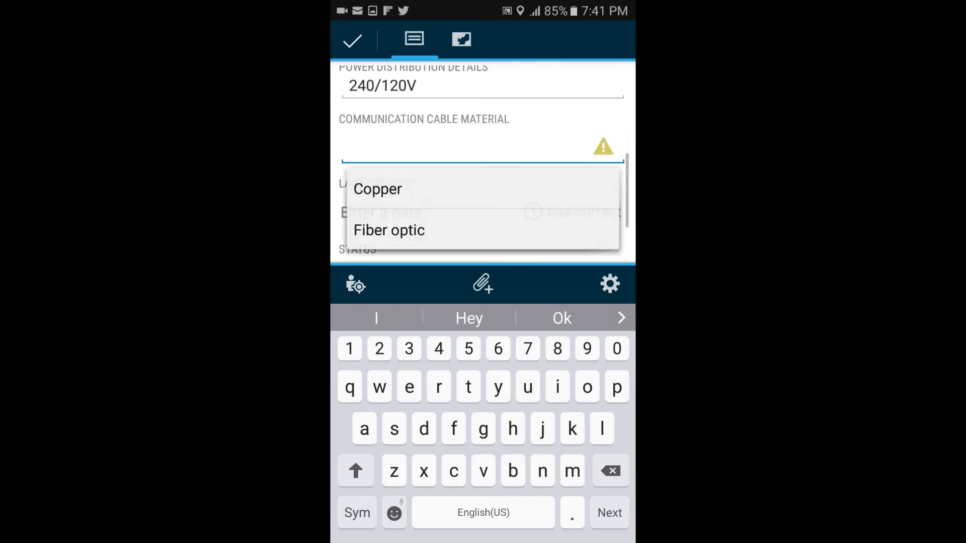
left_click(379, 189)
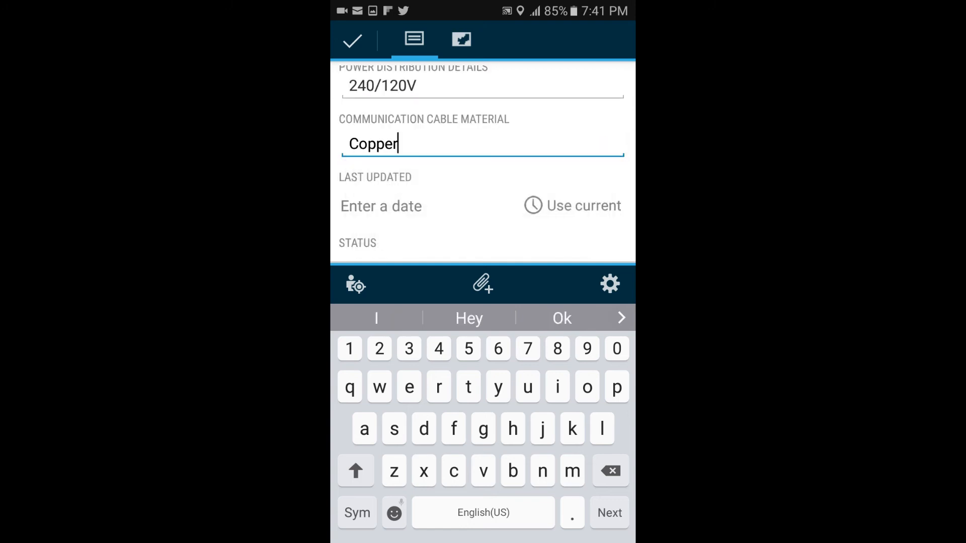
- Set Last Updated to the current date 11/20/2017 and status In poor condition
left_click(380, 205)
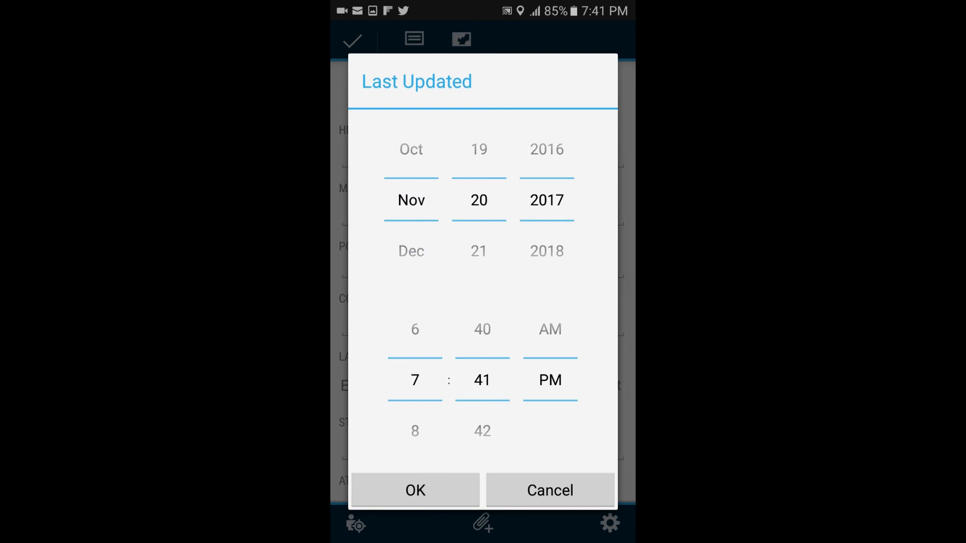
left_click(414, 490)
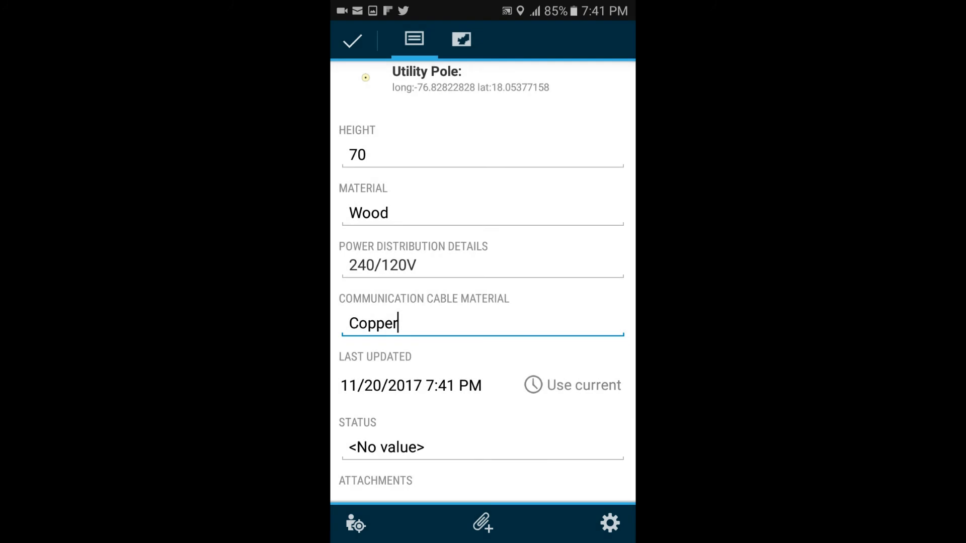
left_click(386, 446)
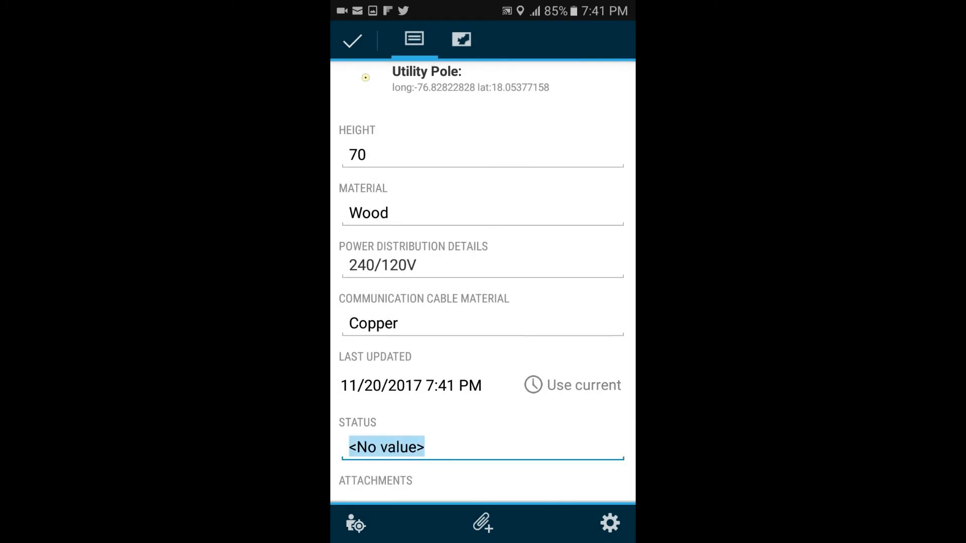
left_click(386, 446)
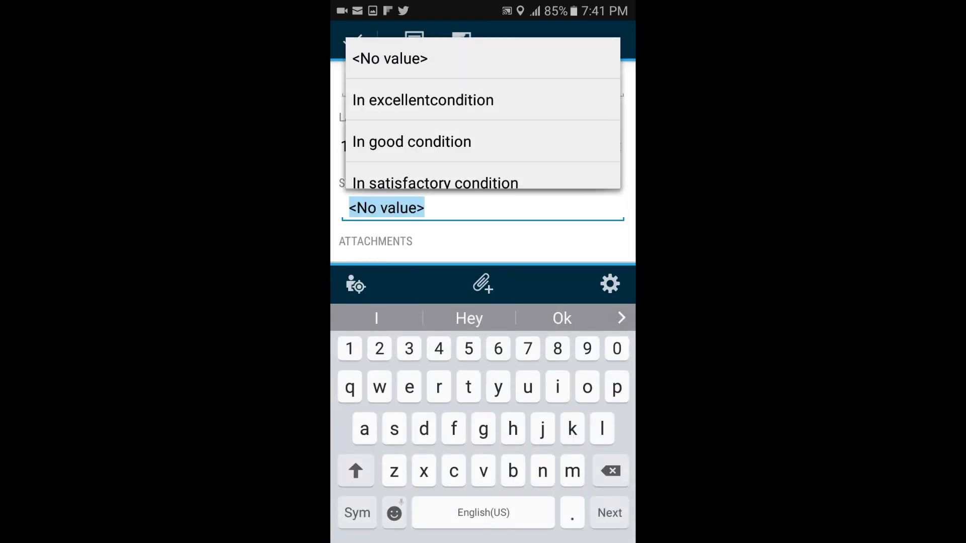
scroll("down", 3)
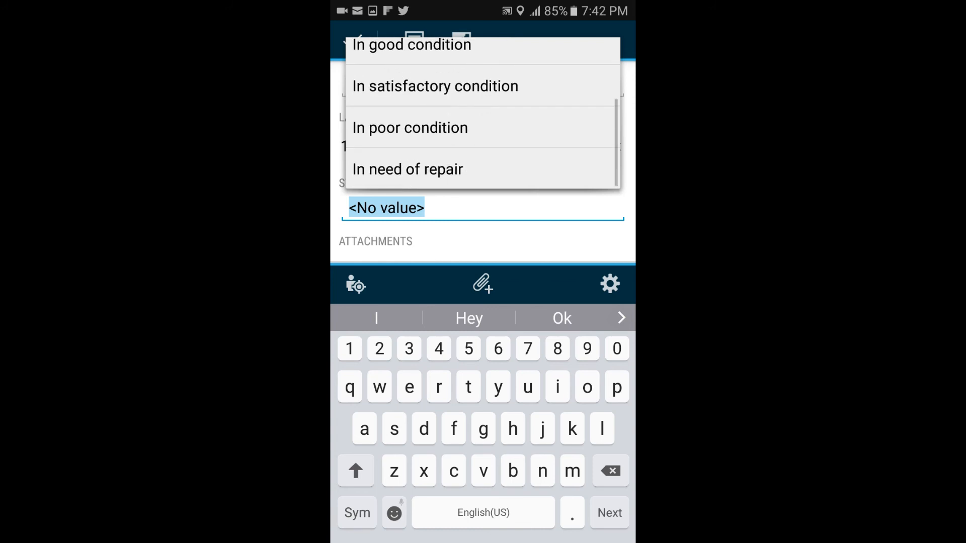
left_click(409, 128)
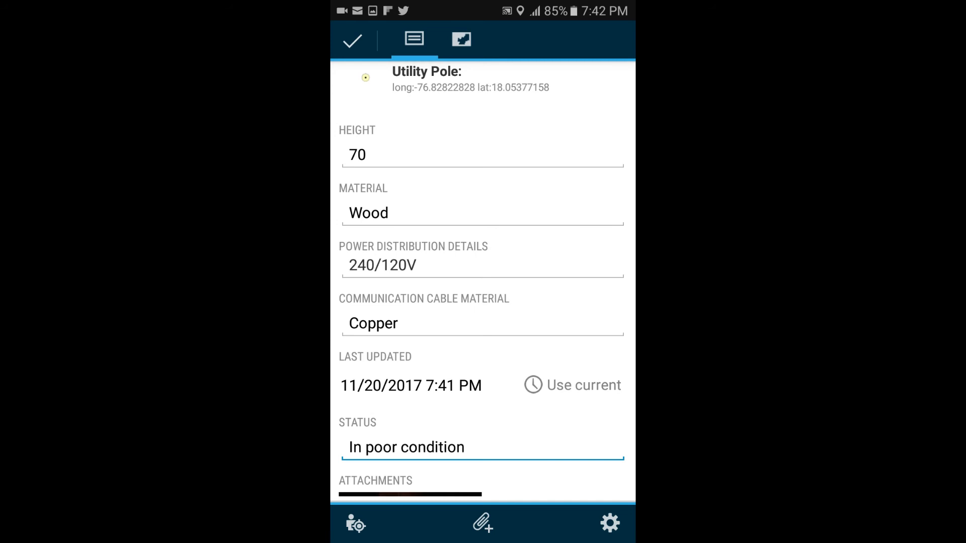
- Add a photo attachment and save the new utility pole feature
left_click(465, 446)
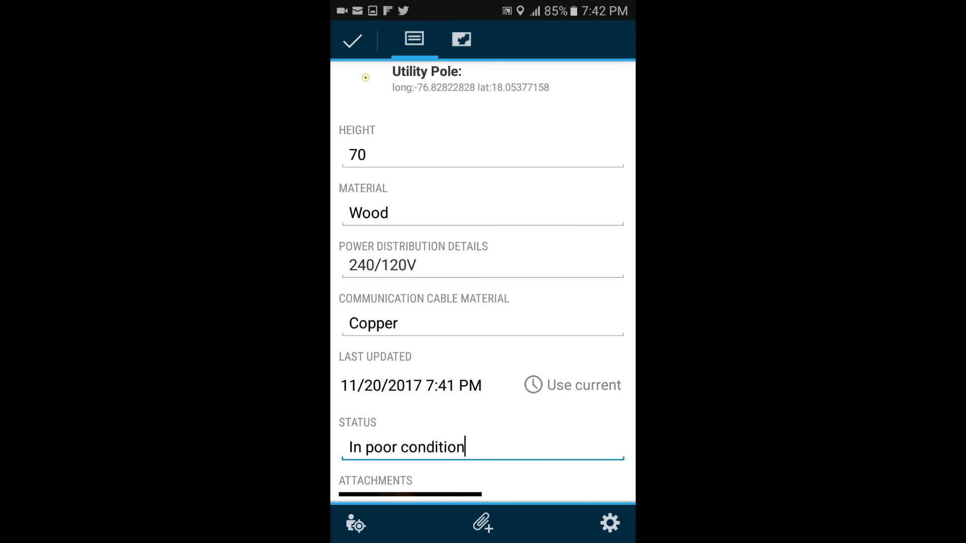
scroll("up", 3)
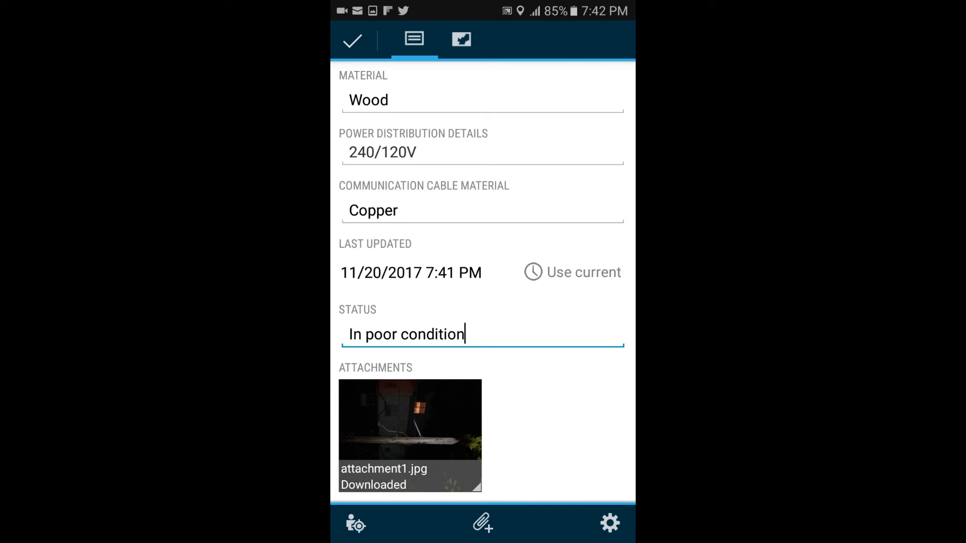
left_click(351, 40)
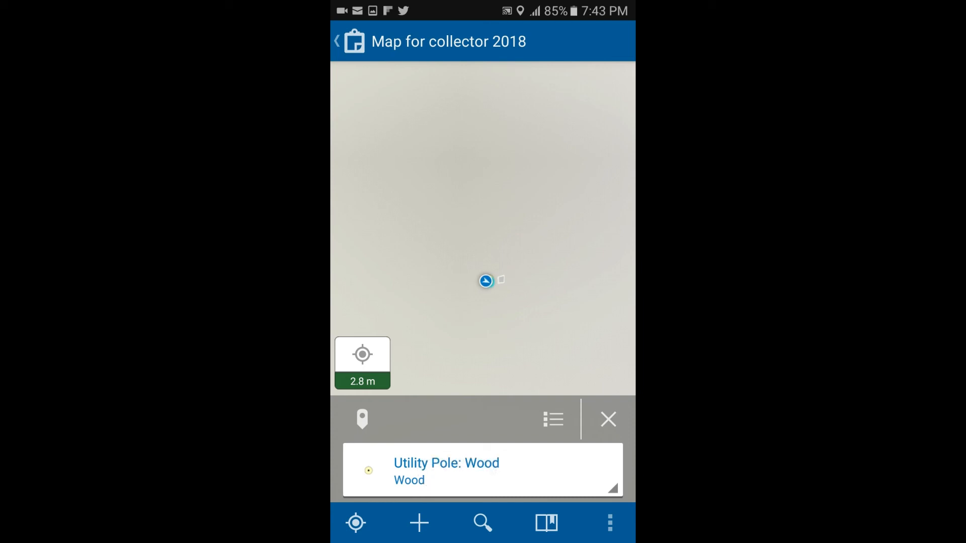
- Start a new Road feature with width 10, surface Asphalt and class C
left_click(419, 523)
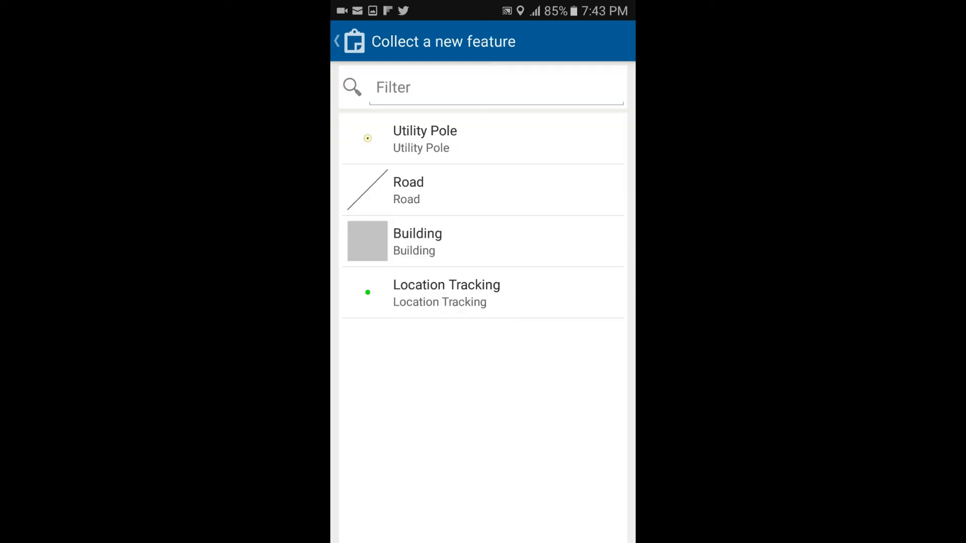
left_click(482, 190)
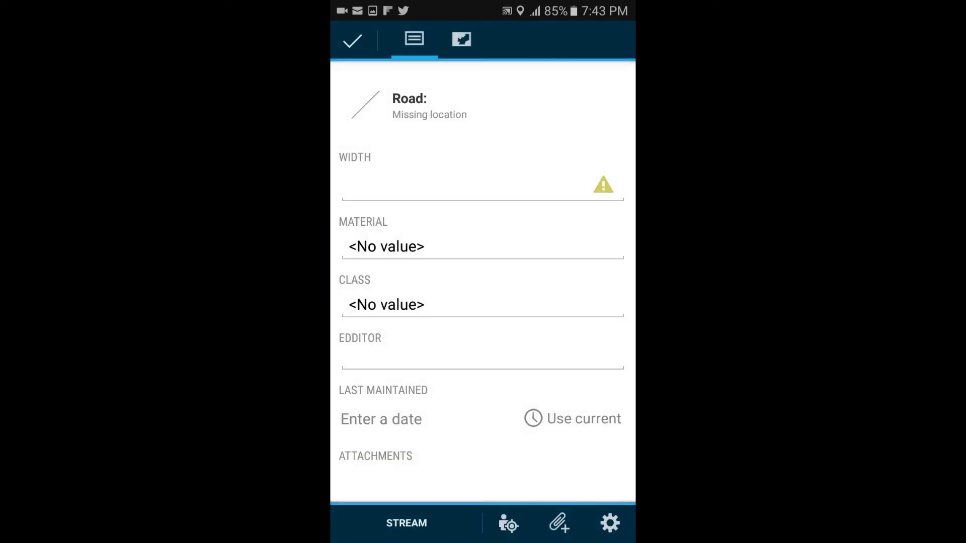
left_click(481, 188)
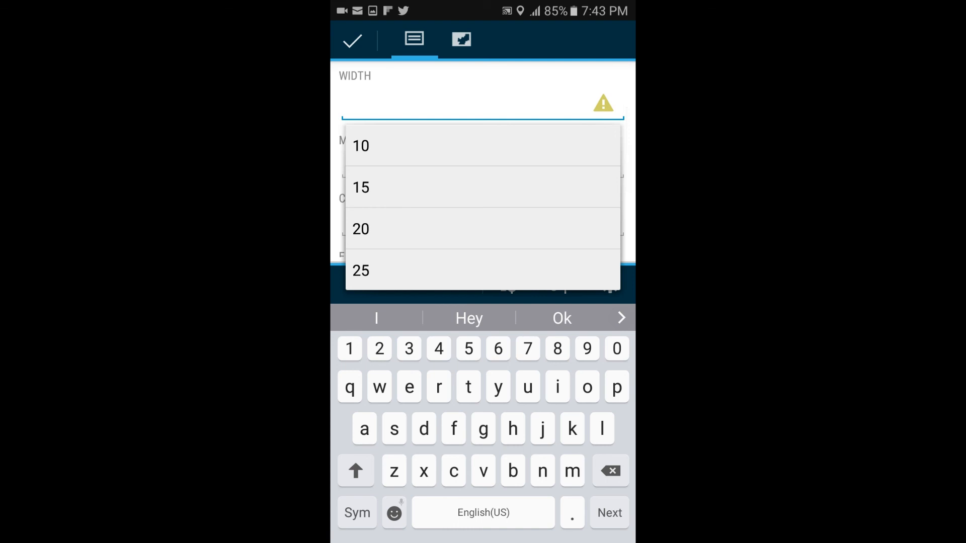
left_click(360, 144)
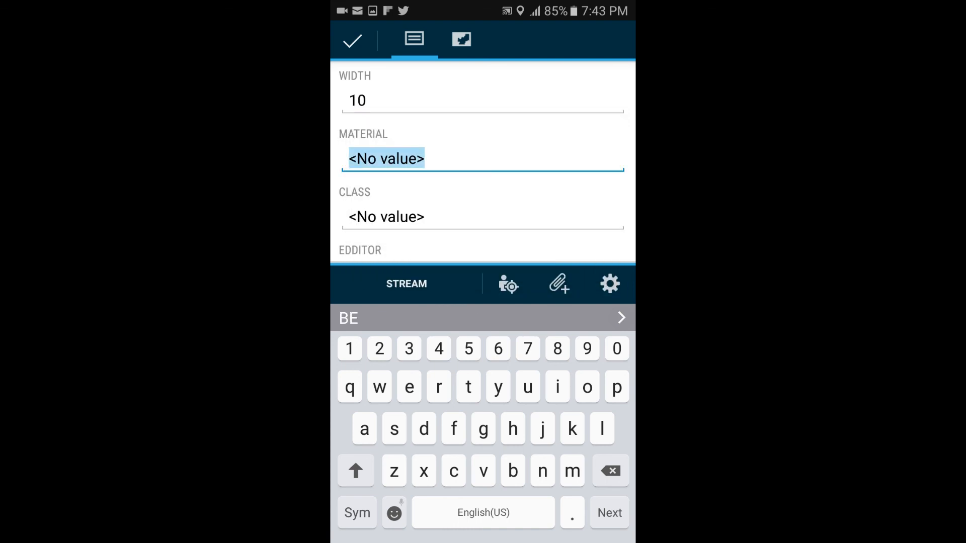
type("Asphalt")
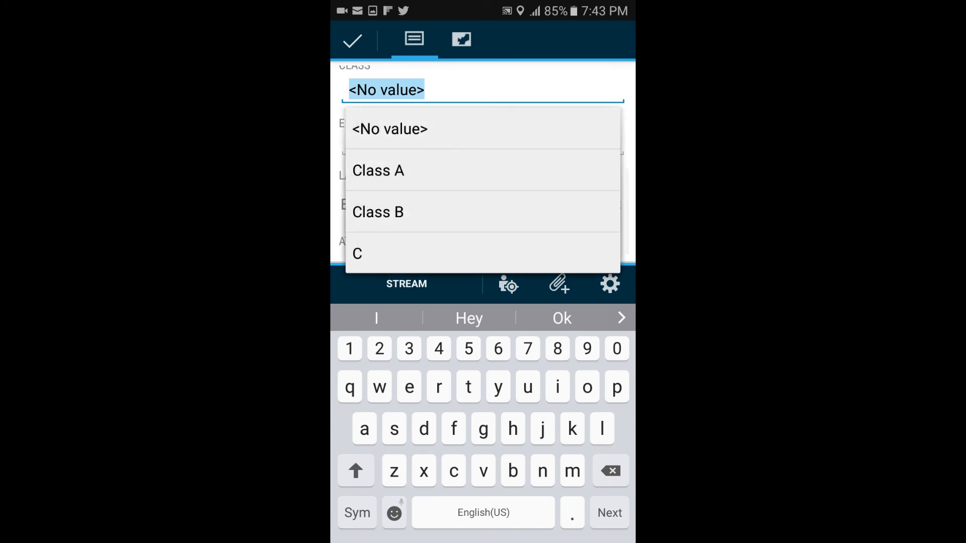
left_click(358, 253)
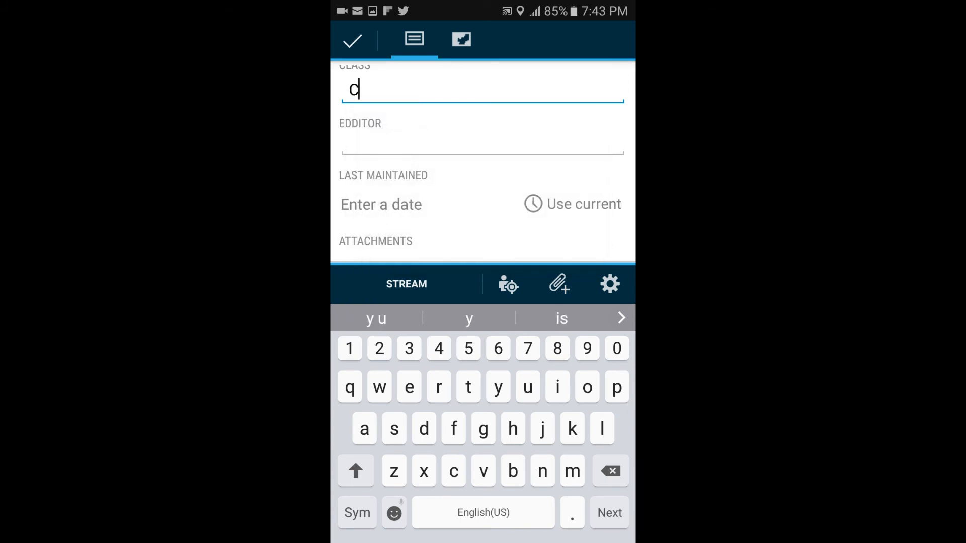
- Set last maintained 12/20/2015, stream an 8.15 m line from GPS and save the road
left_click(380, 204)
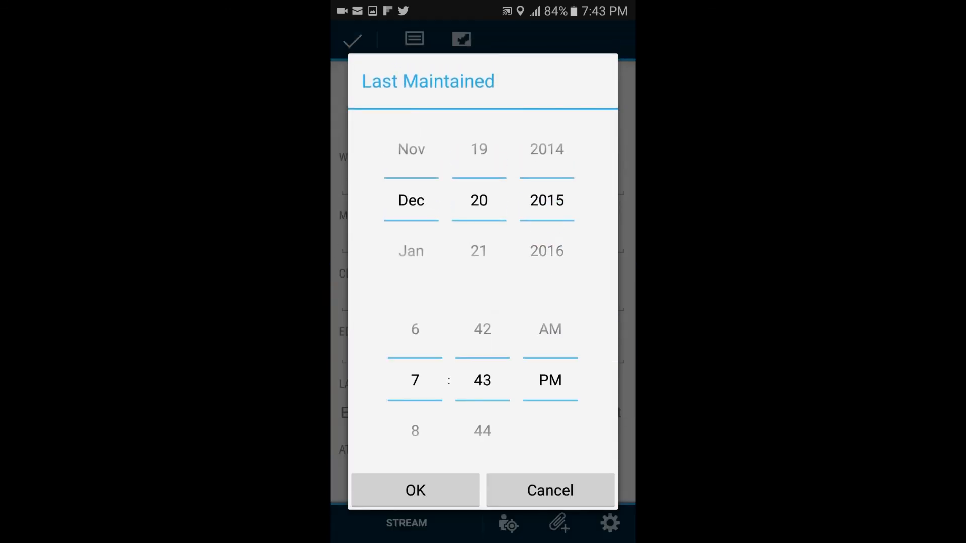
left_click(415, 490)
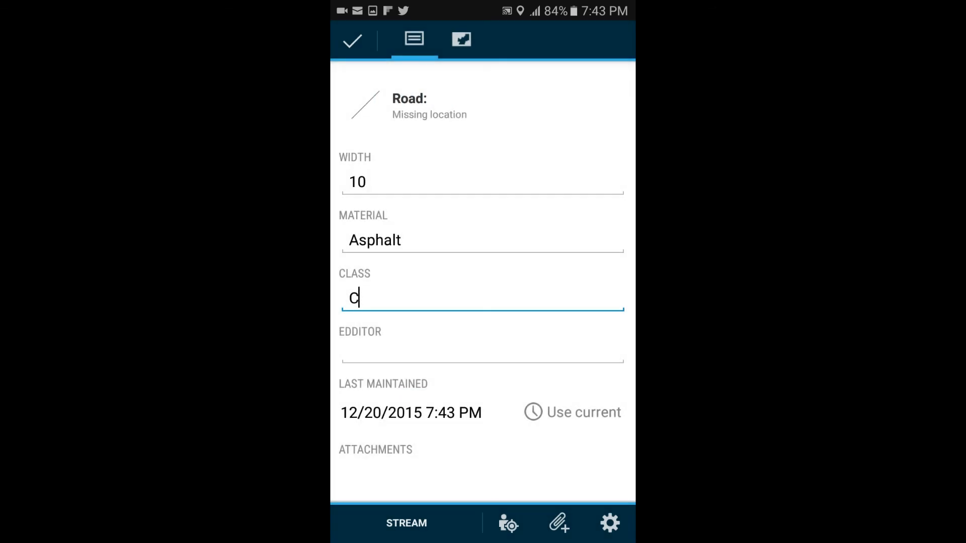
left_click(406, 523)
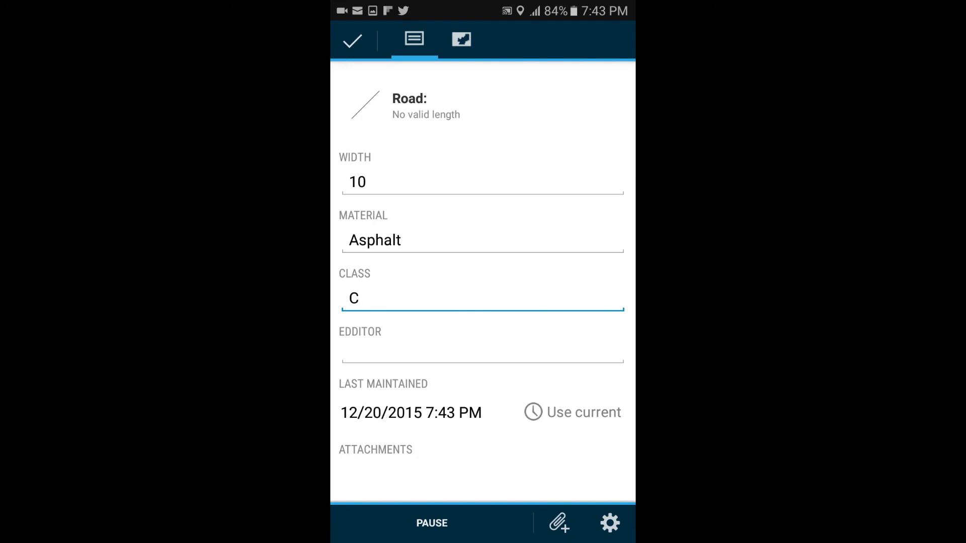
left_click(482, 297)
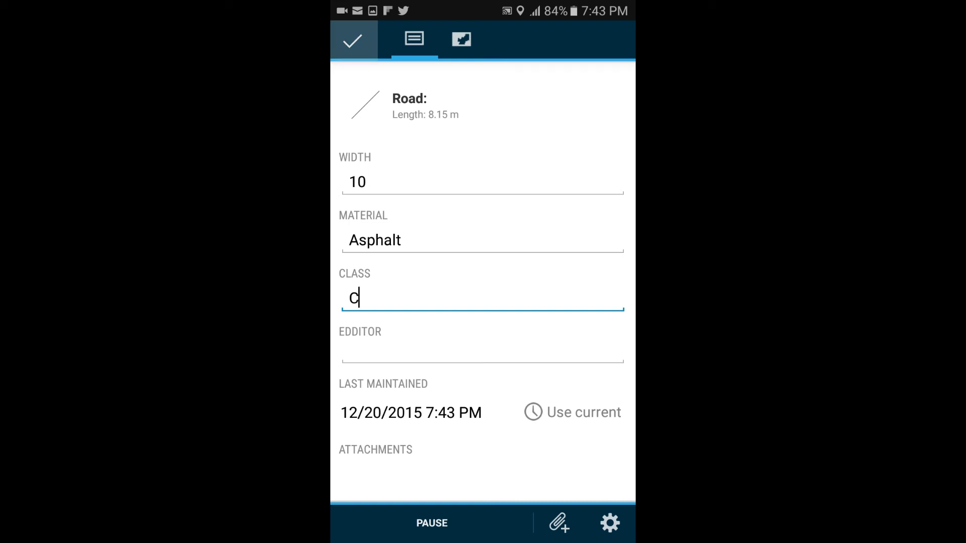
left_click(353, 39)
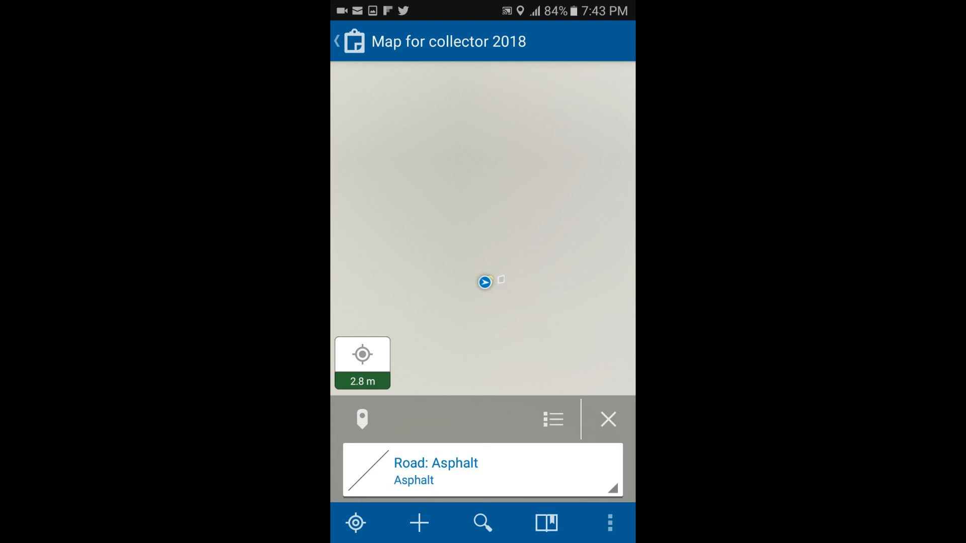
- Leave the map and show the Field Team group, where the map awaits 2 edits
left_click(336, 40)
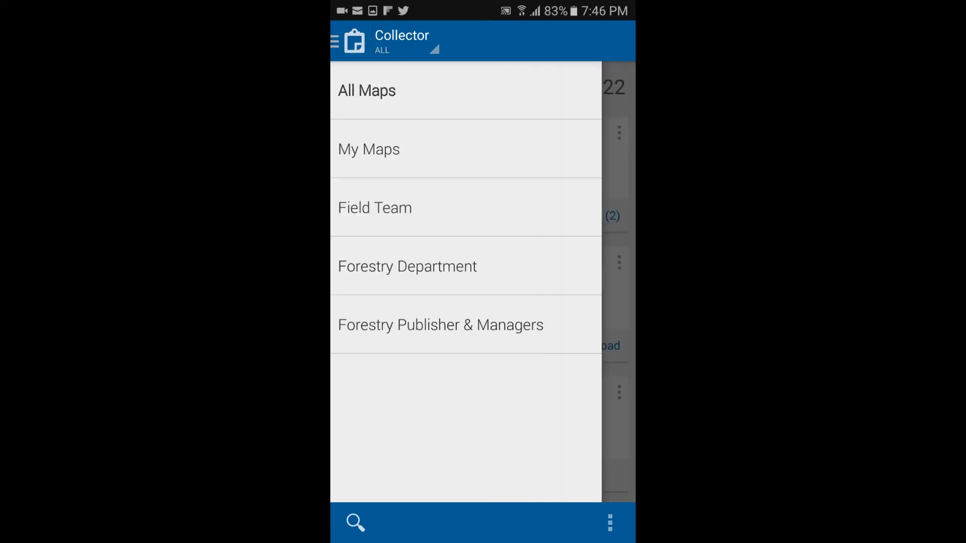
left_click(375, 207)
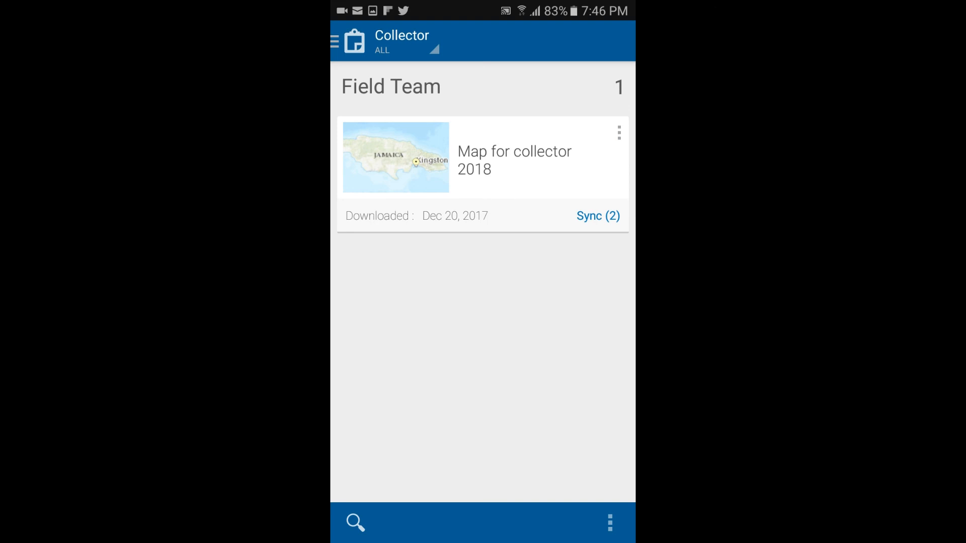
- Sync the 2 pending edits of Map for collector 2018 to ArcGIS Online
left_click(596, 215)
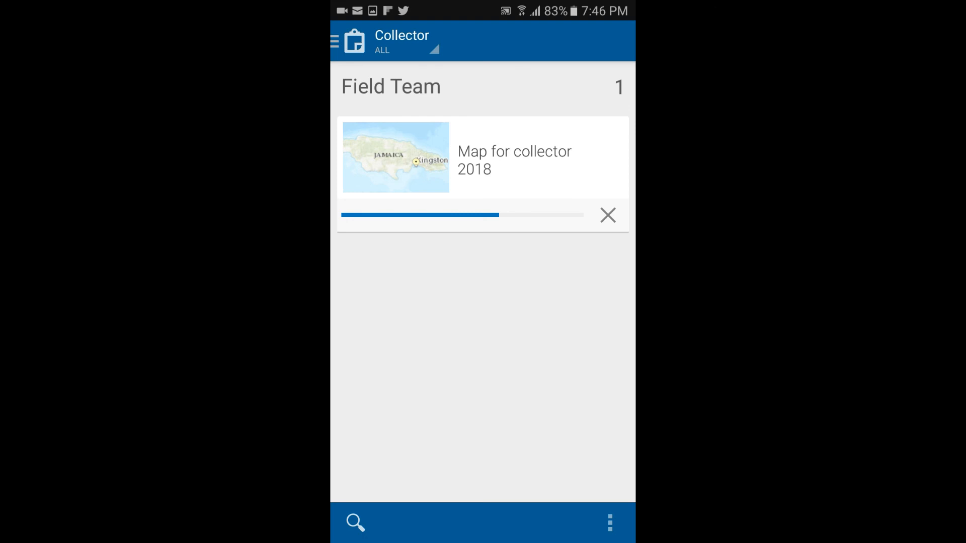
- Show the On Device list, where the map now has no pending edits
left_click(610, 523)
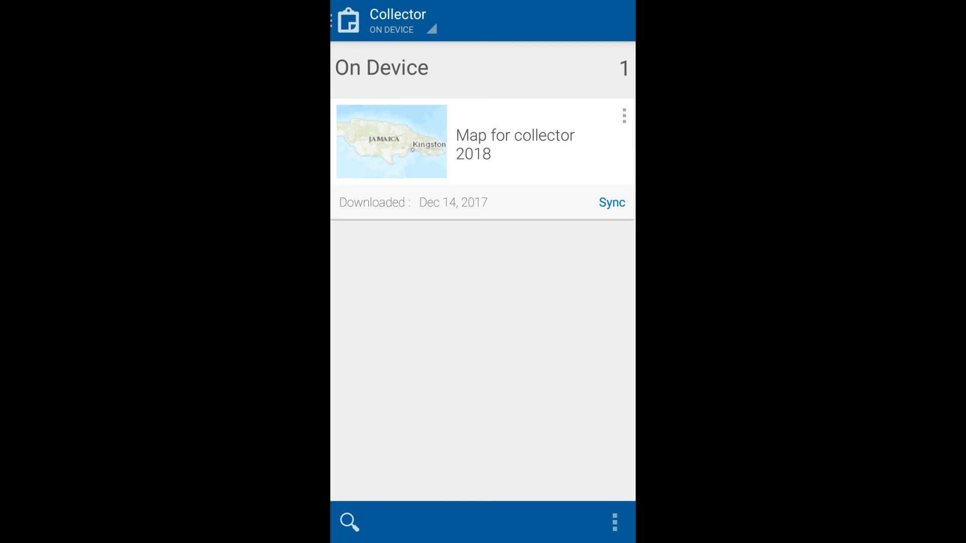
- Remove the offline copy of Map for collector 2018 from the device
left_click(622, 116)
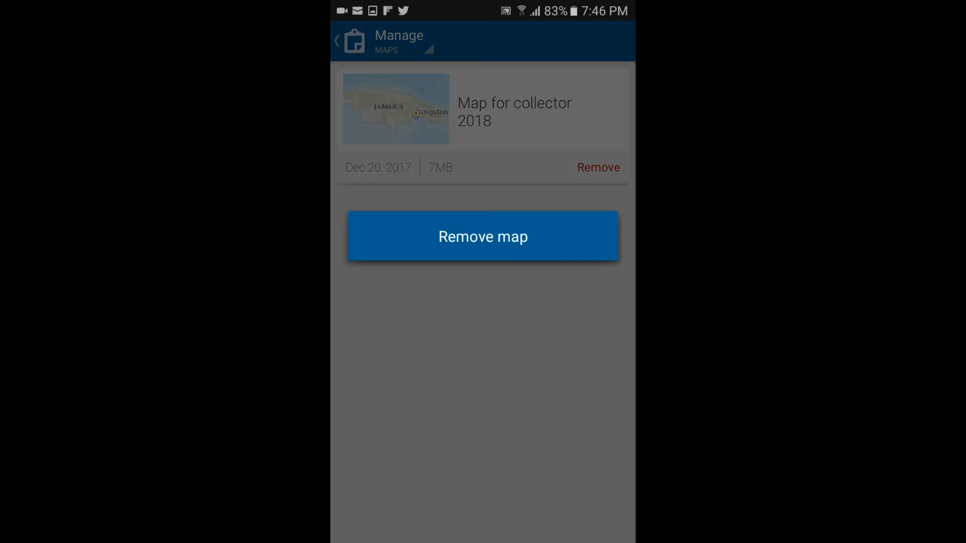
left_click(482, 235)
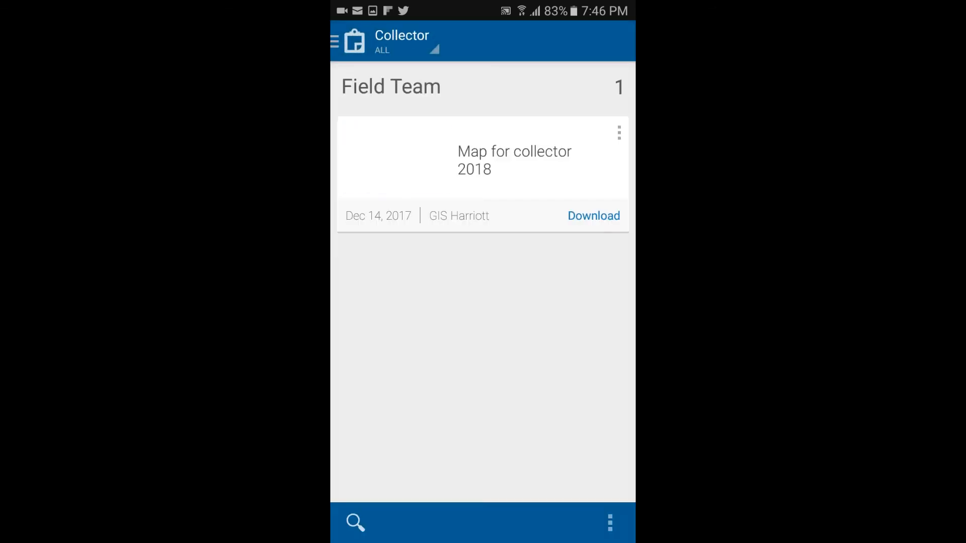